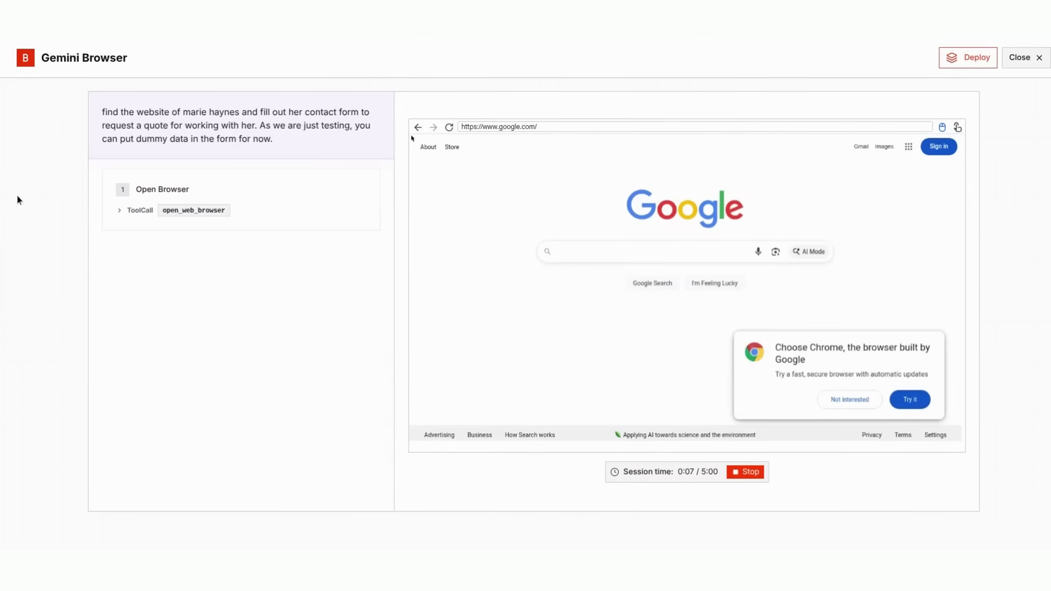
- Search Google for 'Marie Haynes website' and open the consultancy's site from the top result
{"action": "left_click", "coordinate": [674, 254]}
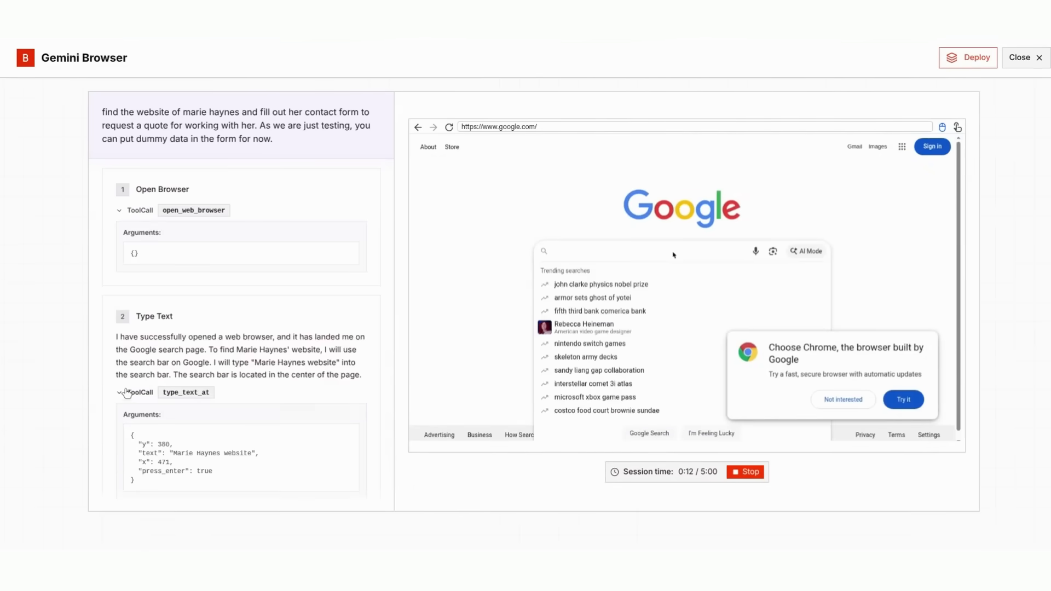
{"action": "type", "text": "Marie Haynes website"}
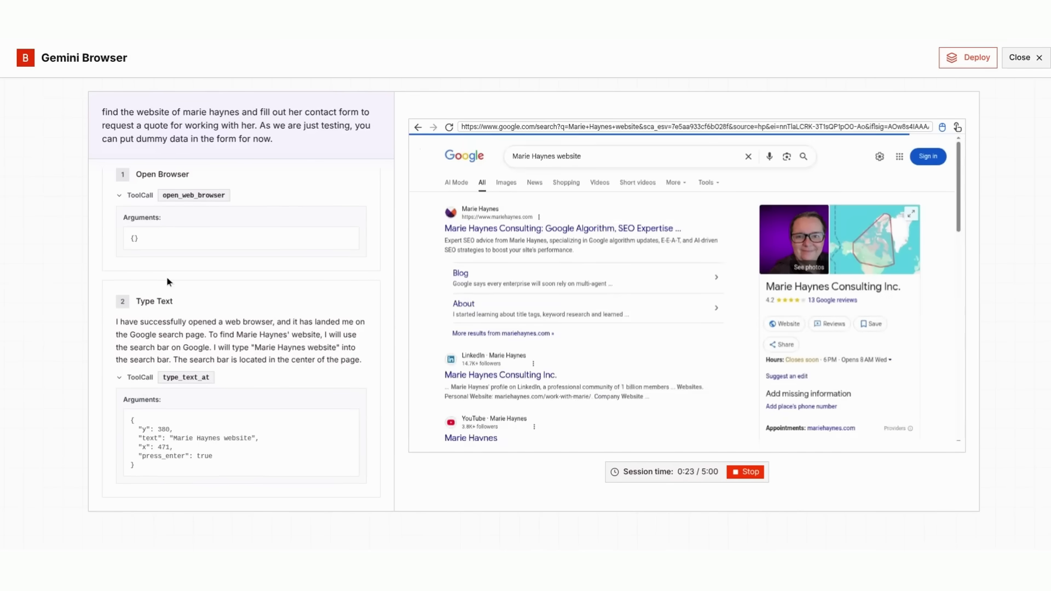
{"action": "left_click", "coordinate": [562, 228]}
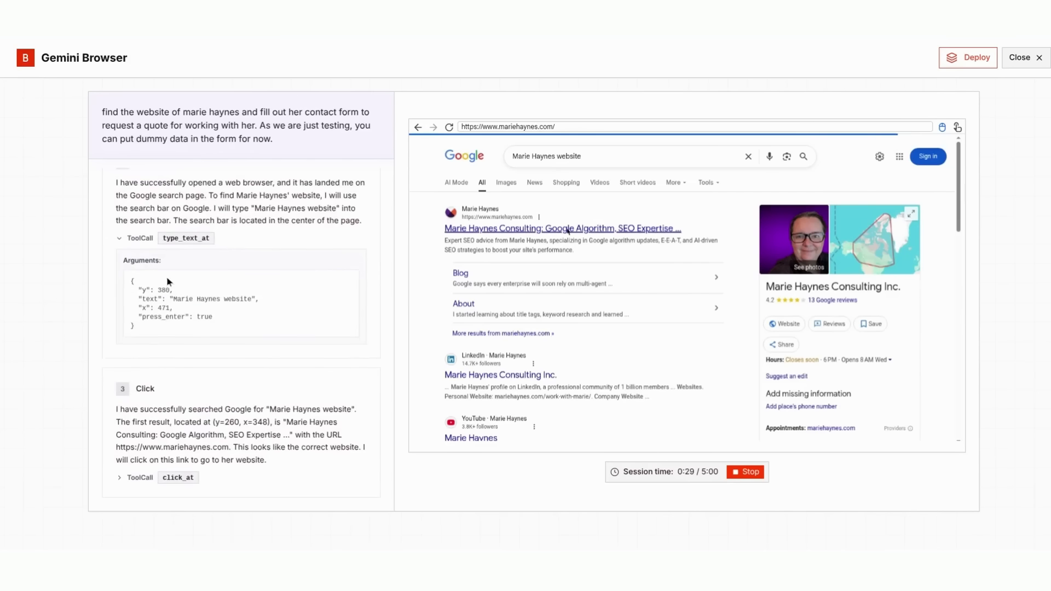
{"action": "left_click", "coordinate": [562, 227]}
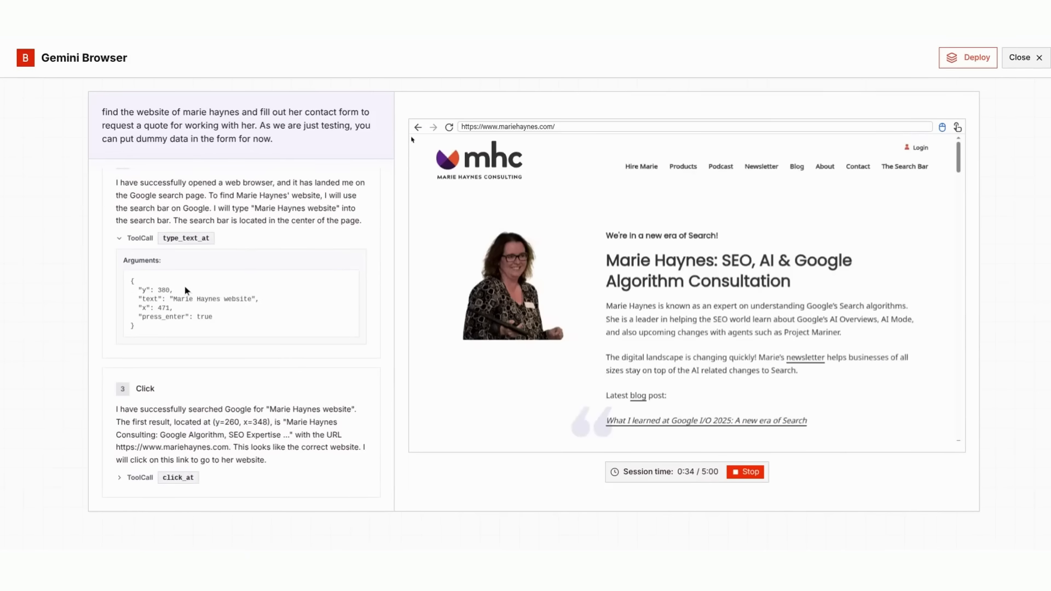
{"action": "left_click", "coordinate": [857, 167]}
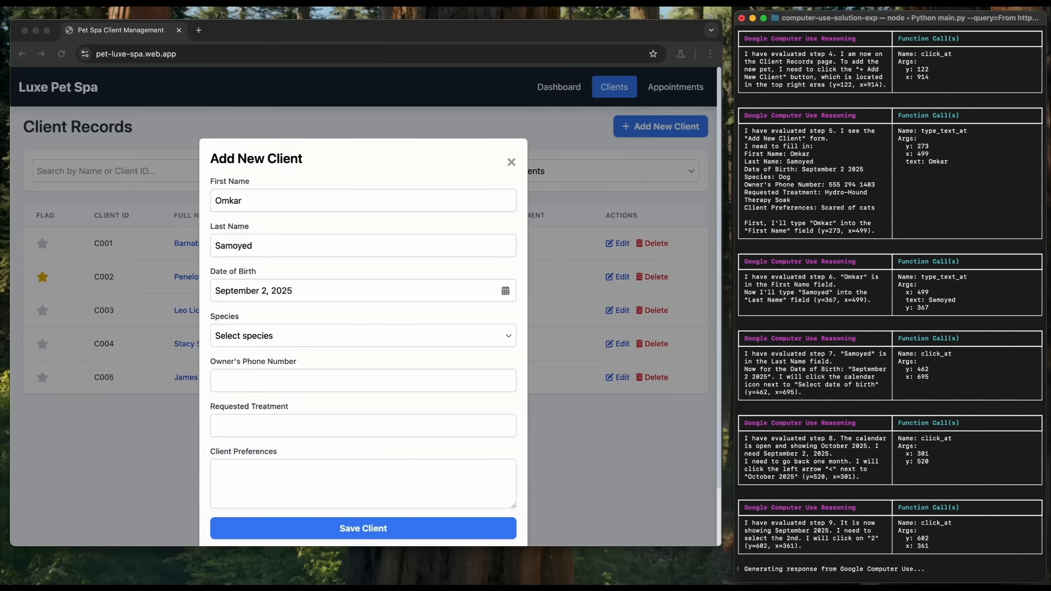
{"action": "left_click", "coordinate": [362, 335]}
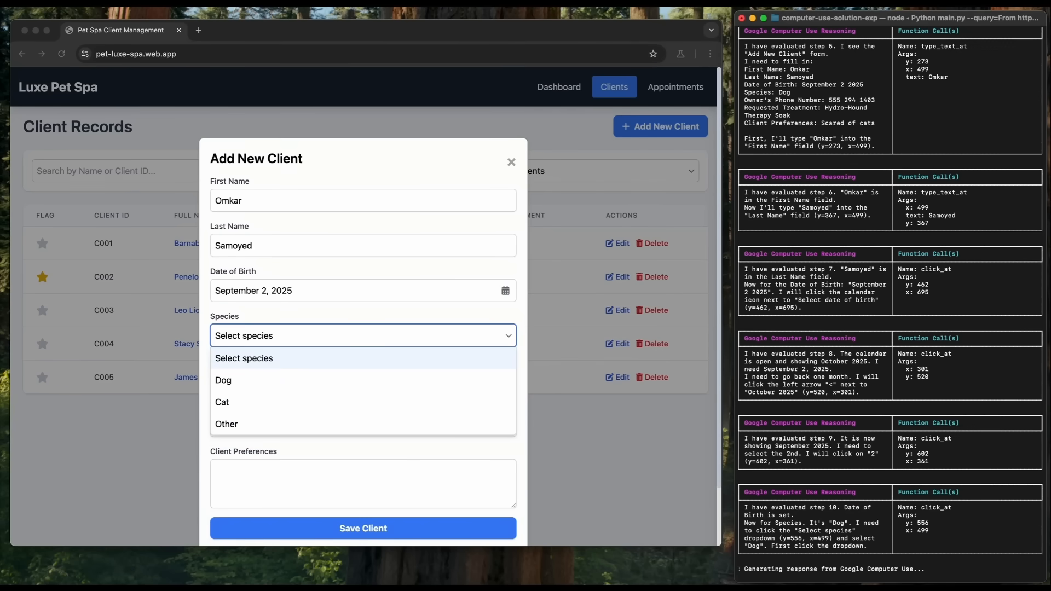
{"action": "left_click", "coordinate": [223, 380]}
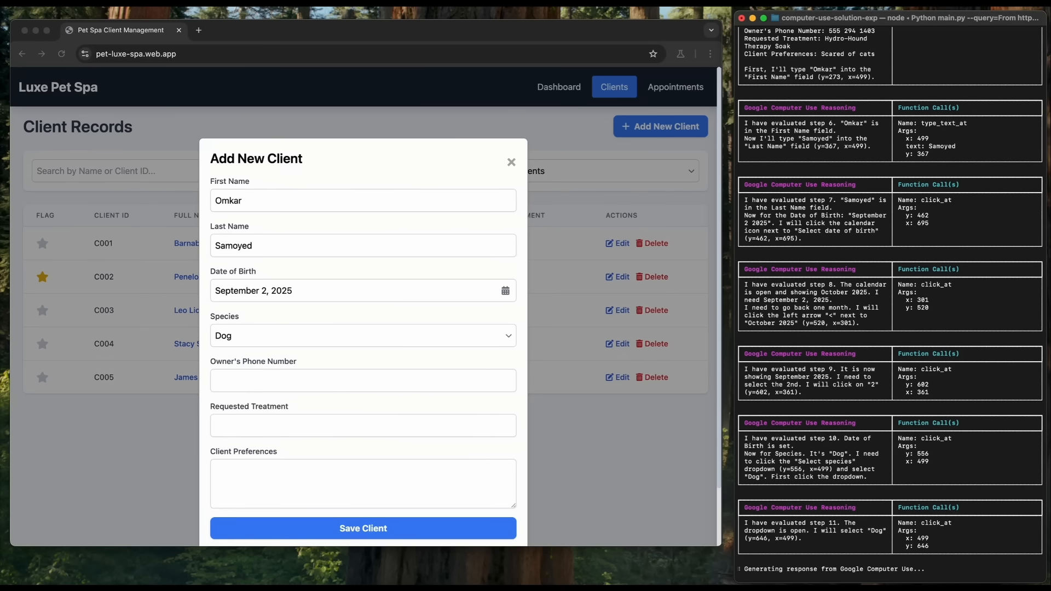
{"action": "left_click", "coordinate": [363, 380]}
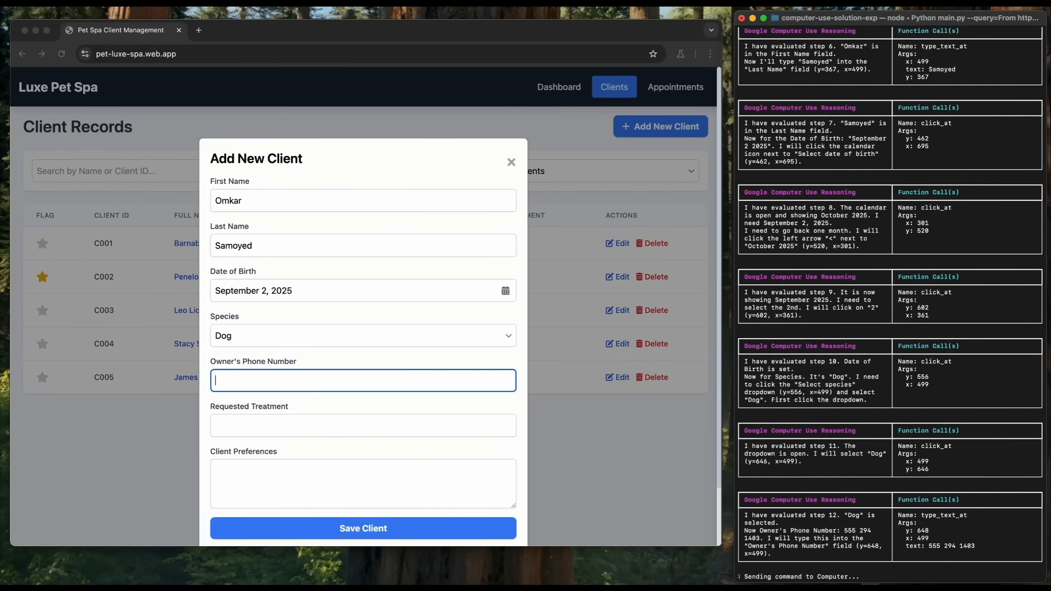
{"action": "type", "text": "555 294 1403"}
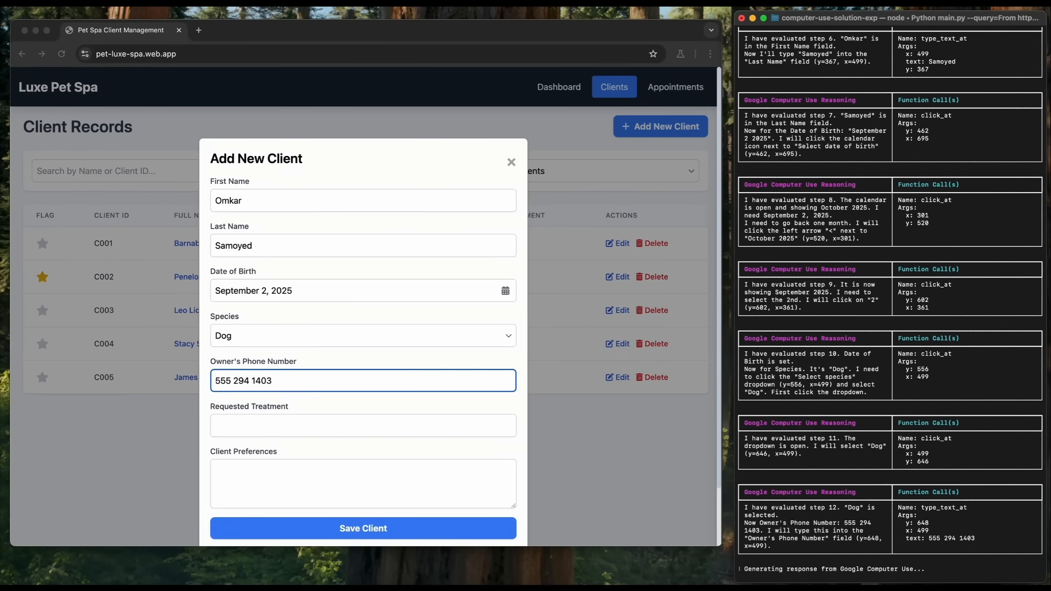
{"action": "type", "text": "Hydro-Hound Therapy Soak"}
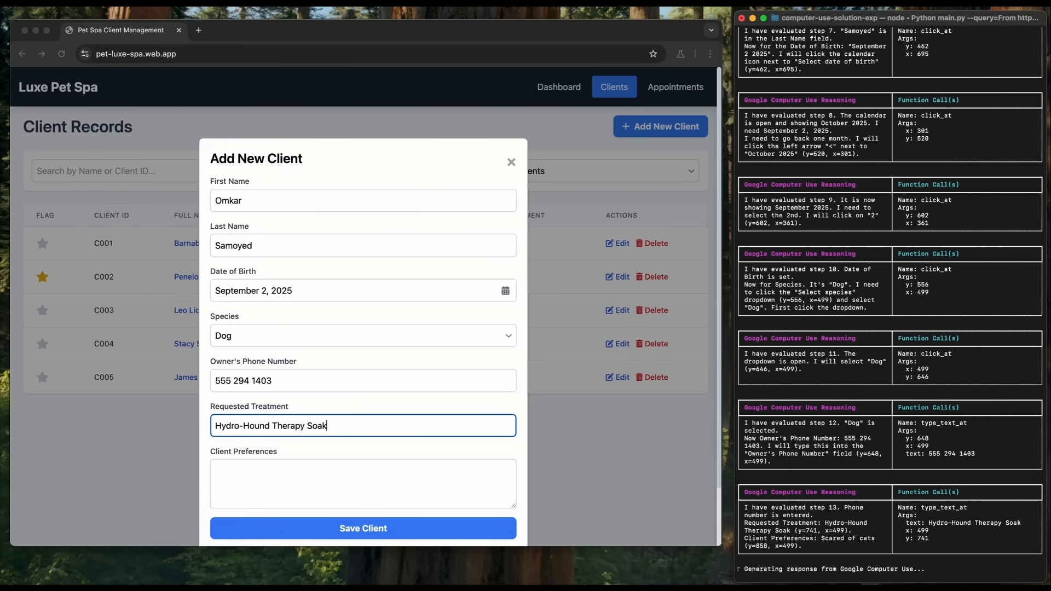
{"action": "type", "text": "Scared of cats"}
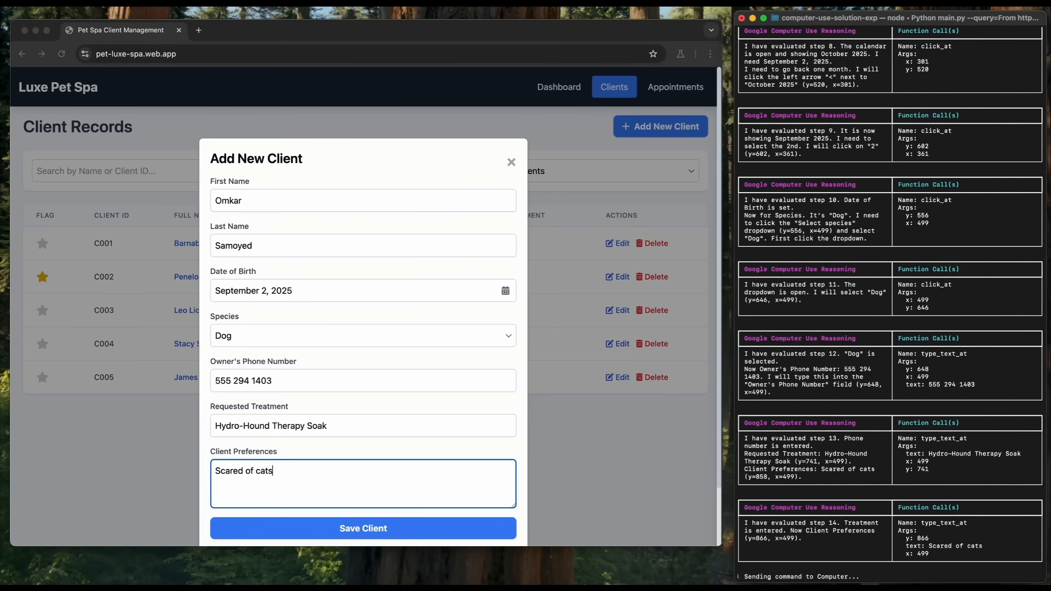
{"action": "left_click", "coordinate": [362, 528]}
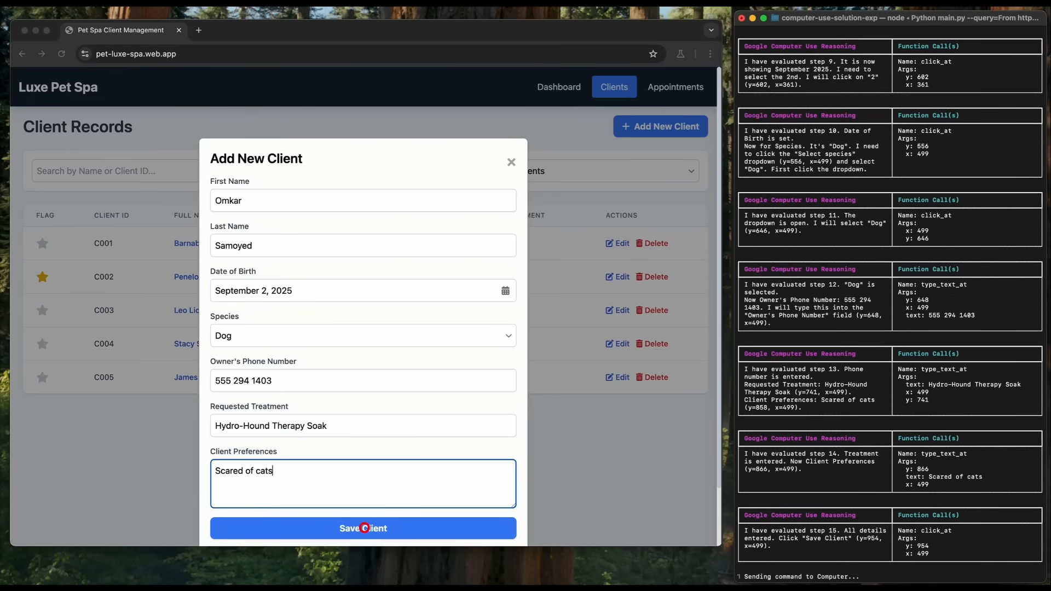
{"action": "left_click", "coordinate": [362, 529]}
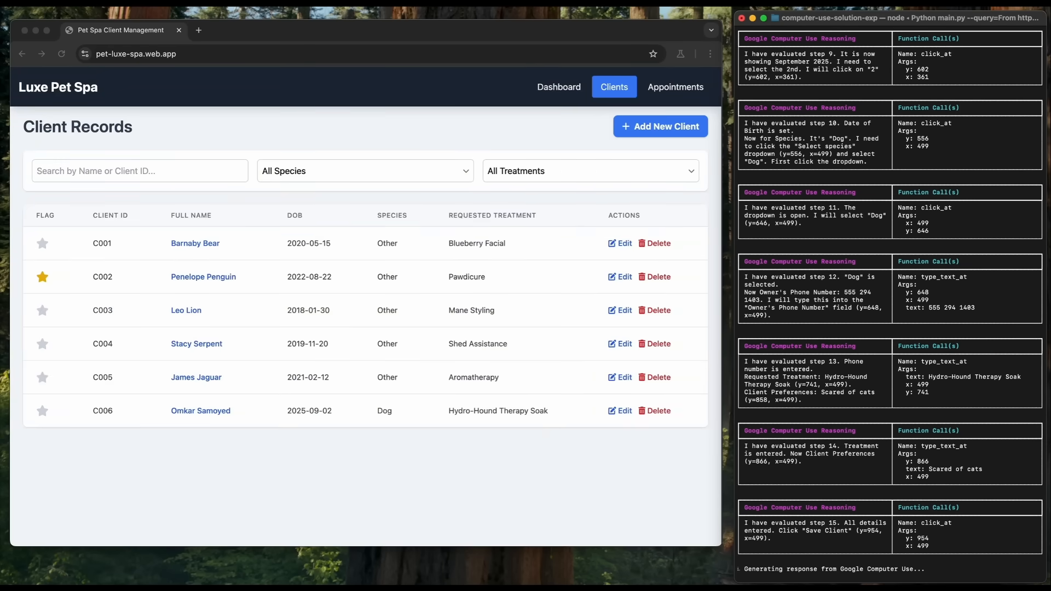
{"action": "left_click", "coordinate": [675, 86]}
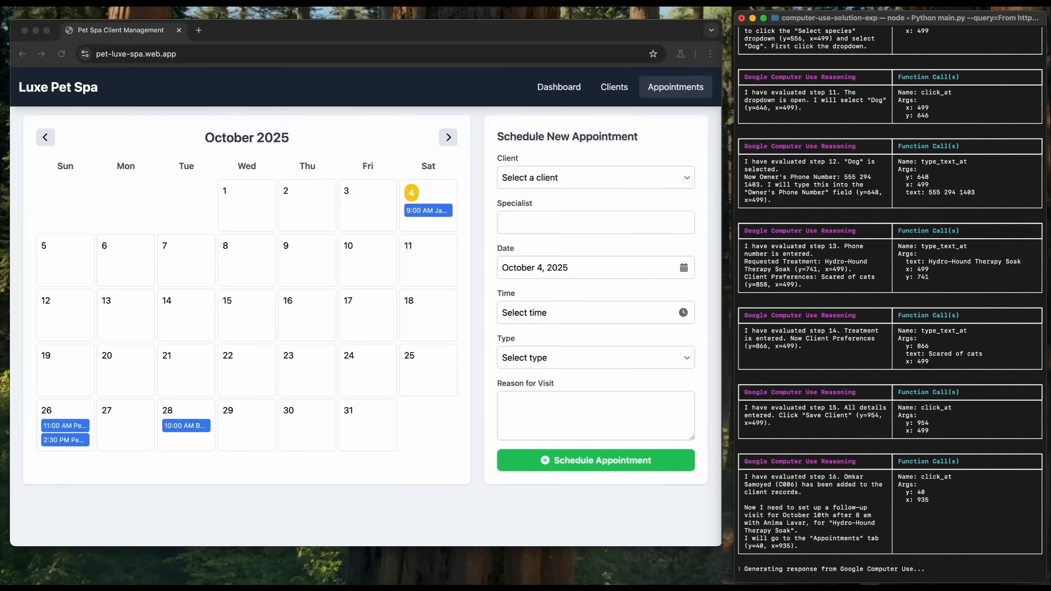
{"action": "left_click", "coordinate": [595, 177]}
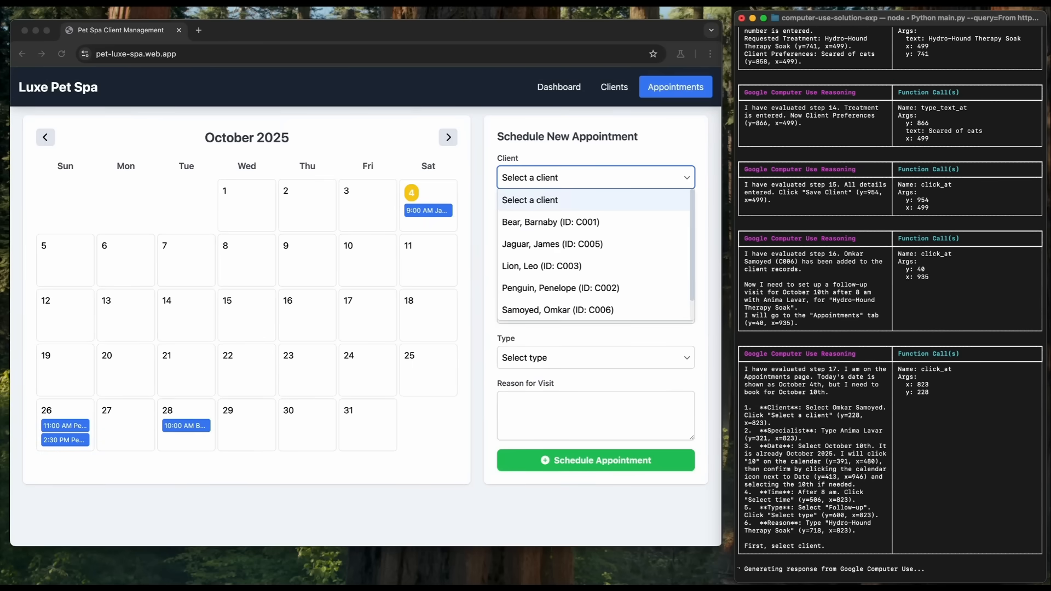
{"action": "left_click", "coordinate": [557, 309]}
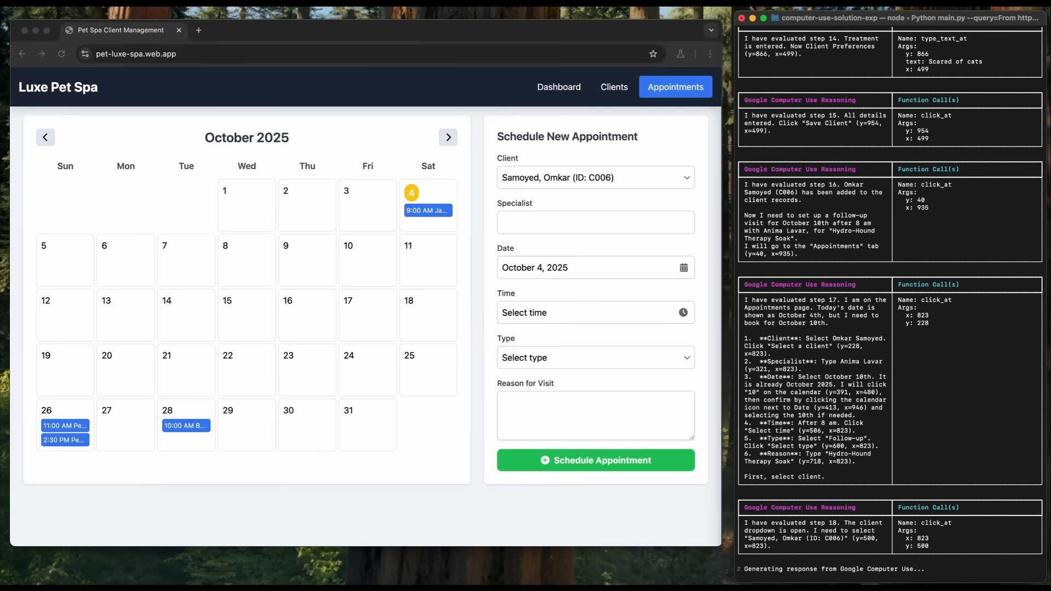
{"action": "left_click", "coordinate": [595, 222]}
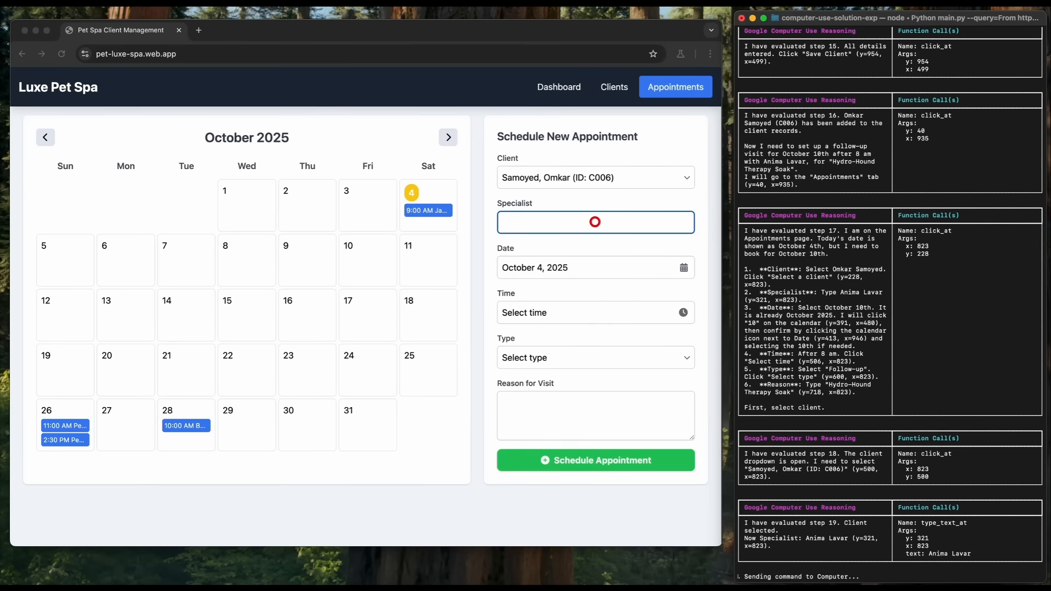
{"action": "type", "text": "Anima Lavar"}
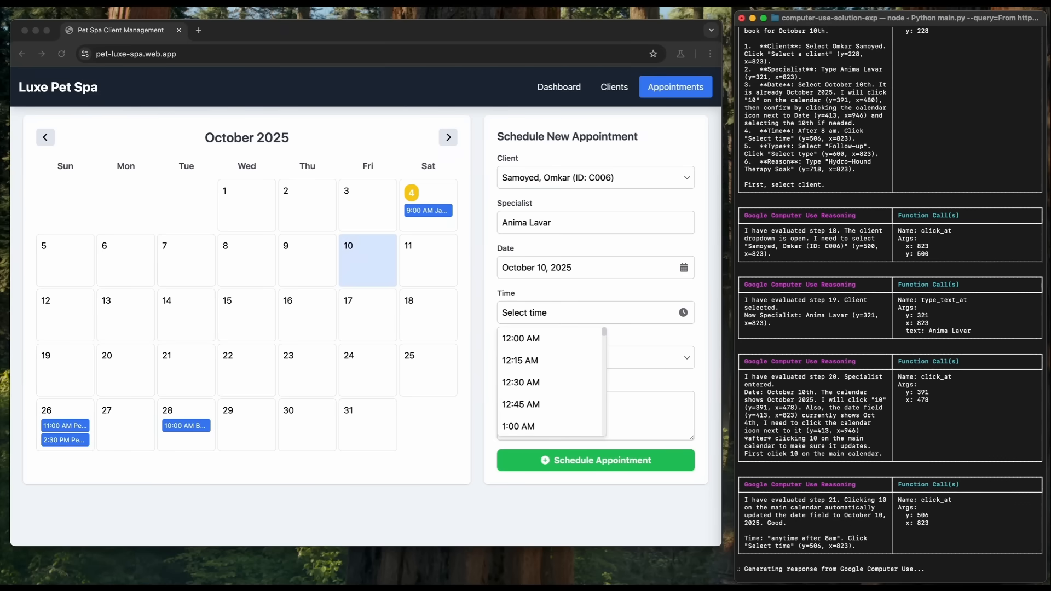
{"action": "scroll", "scroll_direction": "down", "scroll_amount": 3}
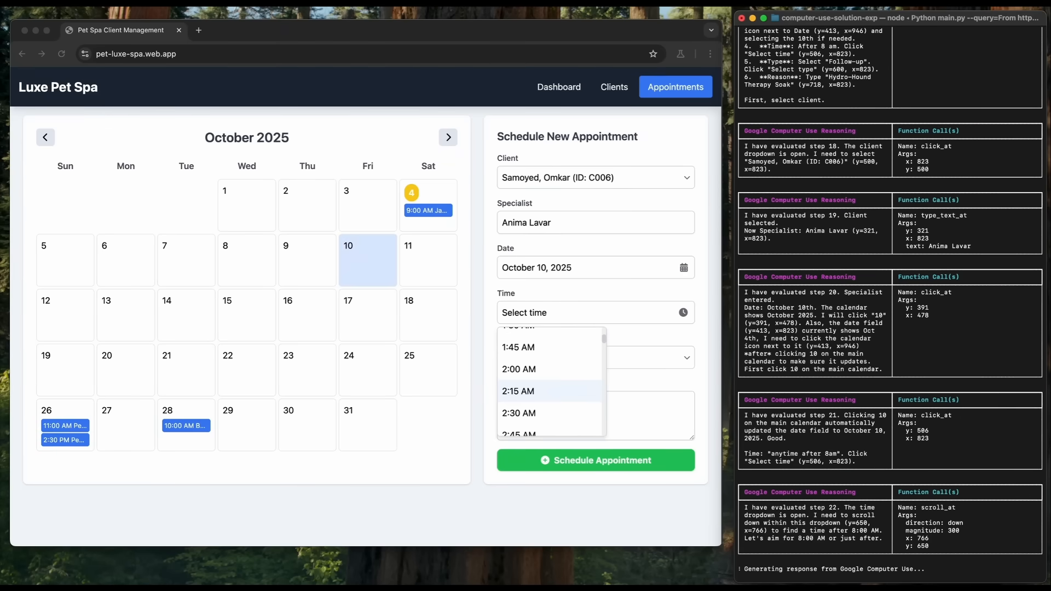
{"action": "scroll", "scroll_direction": "down", "scroll_amount": 3}
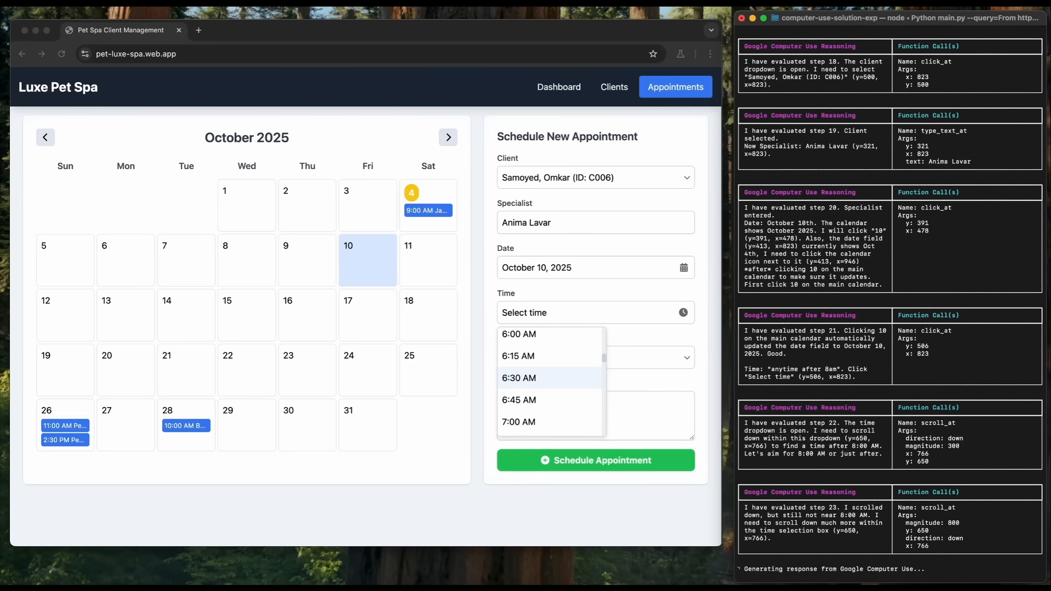
{"action": "scroll", "scroll_direction": "down", "scroll_amount": 3}
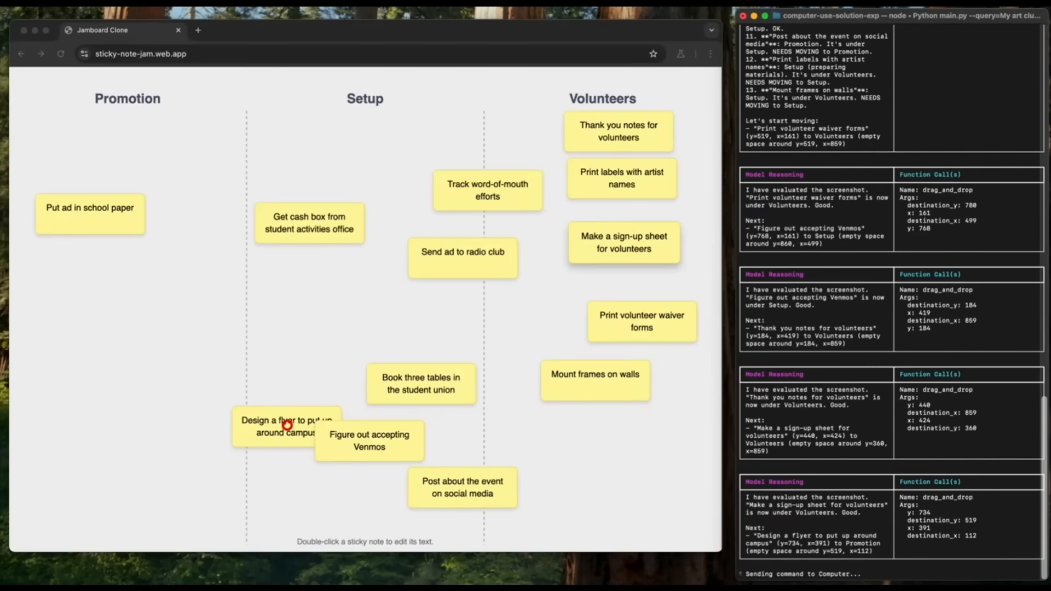
- Move the flyer, word-of-mouth, radio club and social media notes under Promotion
{"action": "left_click_drag", "start_coordinate": [286, 426], "coordinate": [88, 322]}
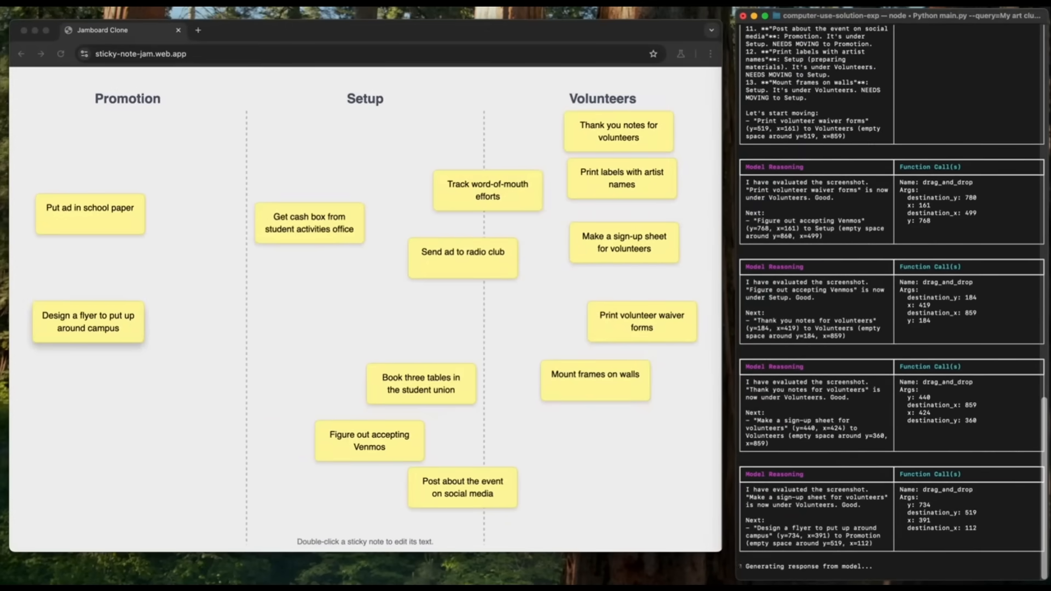
{"action": "left_click_drag", "start_coordinate": [488, 190], "coordinate": [89, 412]}
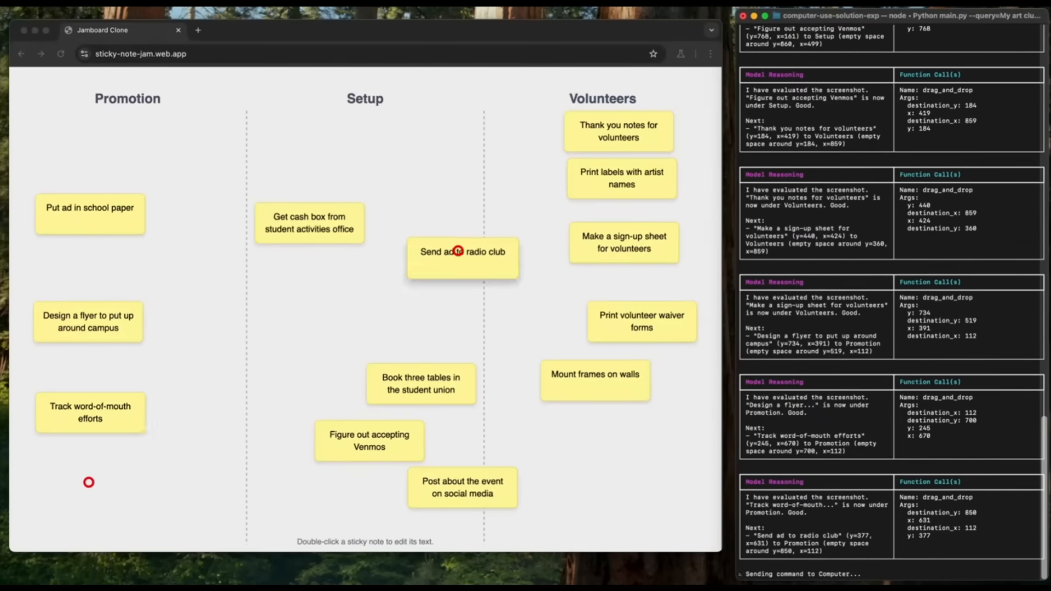
{"action": "left_click_drag", "start_coordinate": [462, 254], "coordinate": [93, 483]}
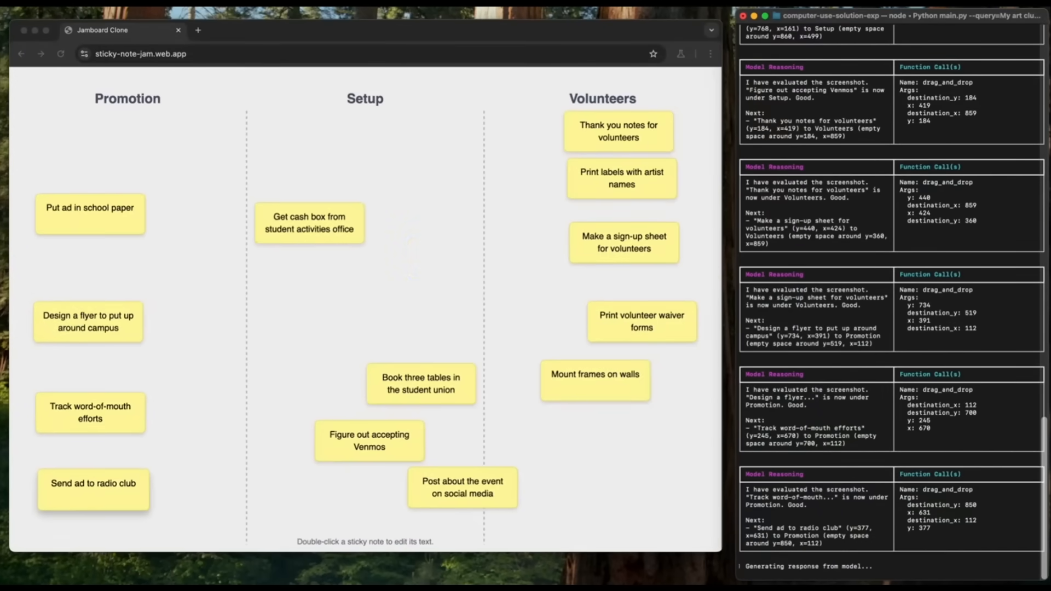
{"action": "left_click_drag", "start_coordinate": [462, 487], "coordinate": [92, 261]}
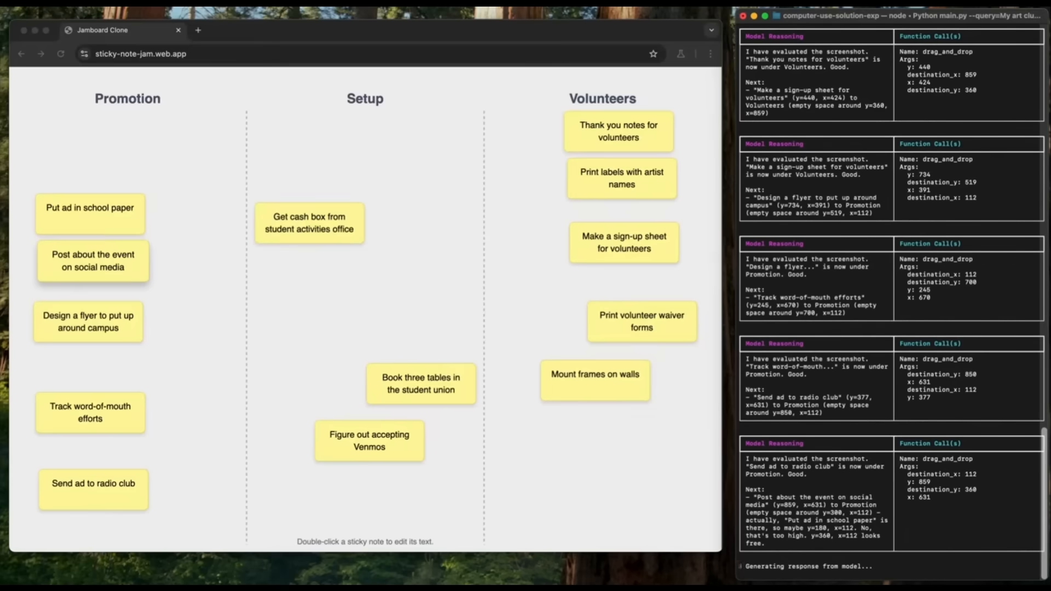
{"action": "left_click_drag", "start_coordinate": [620, 179], "coordinate": [364, 293]}
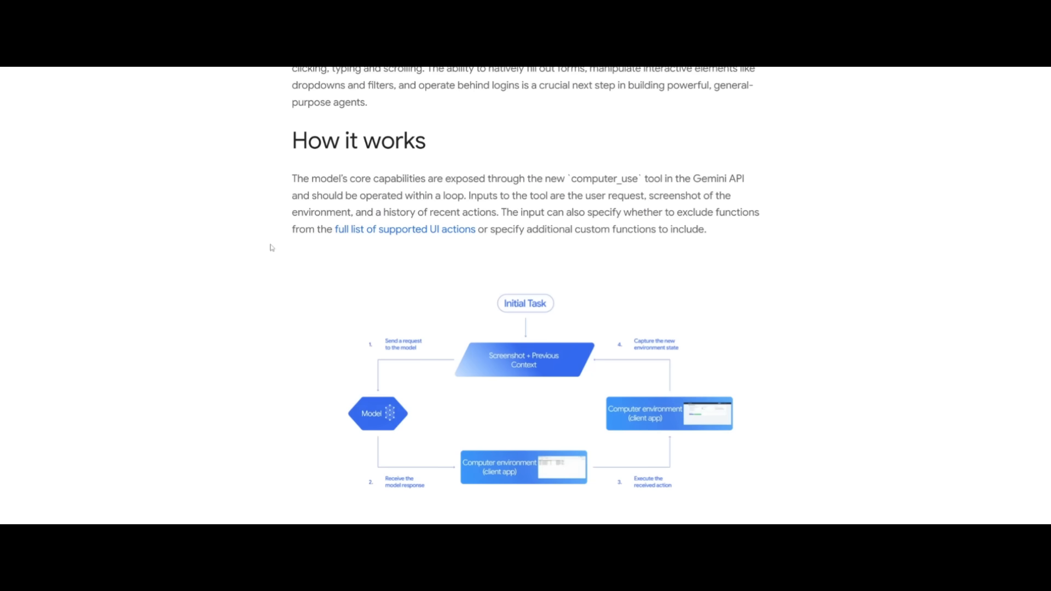
{"action": "mouse_move", "coordinate": [257, 249]}
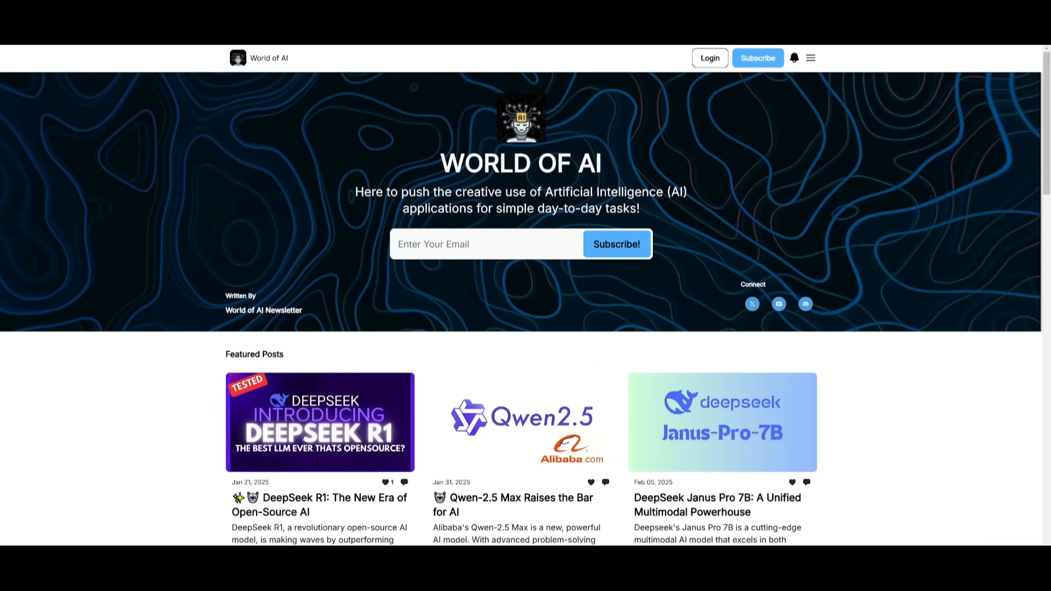
{"action": "scroll", "scroll_direction": "down", "scroll_amount": 3}
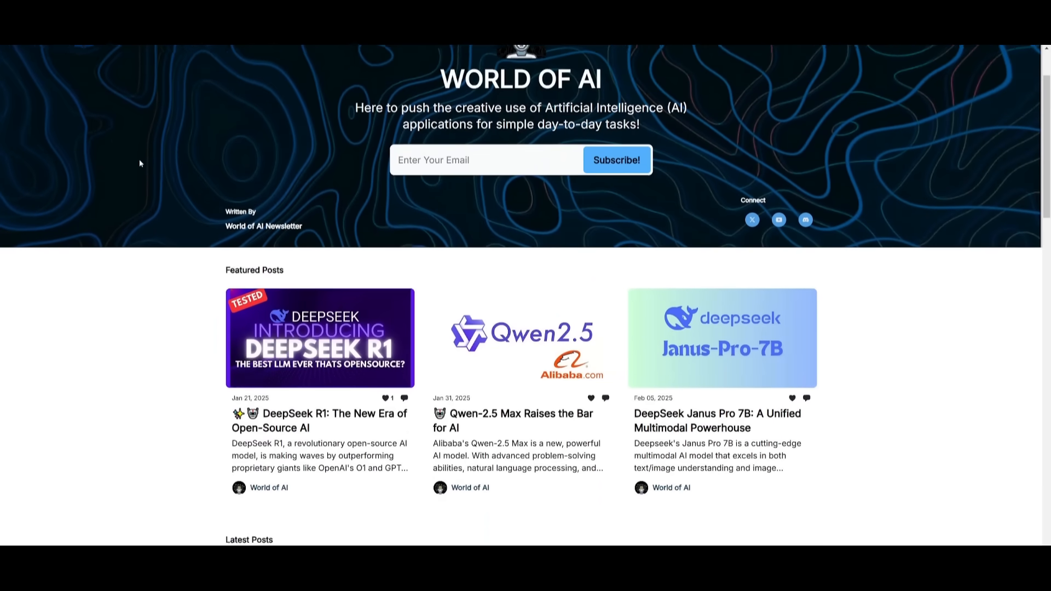
{"action": "scroll", "scroll_direction": "down", "scroll_amount": 3}
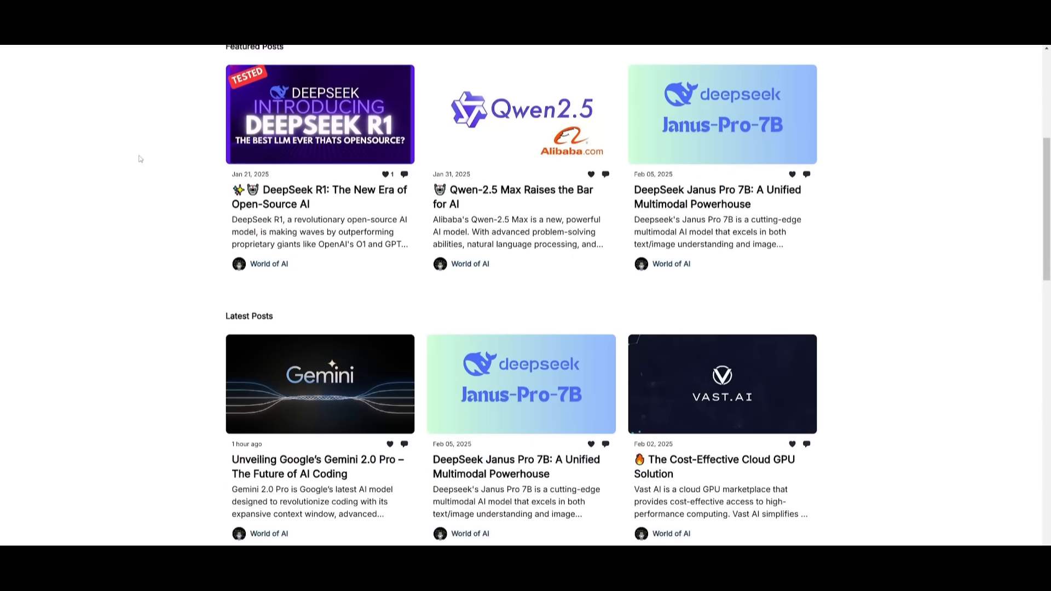
{"action": "scroll", "scroll_direction": "down", "scroll_amount": 3}
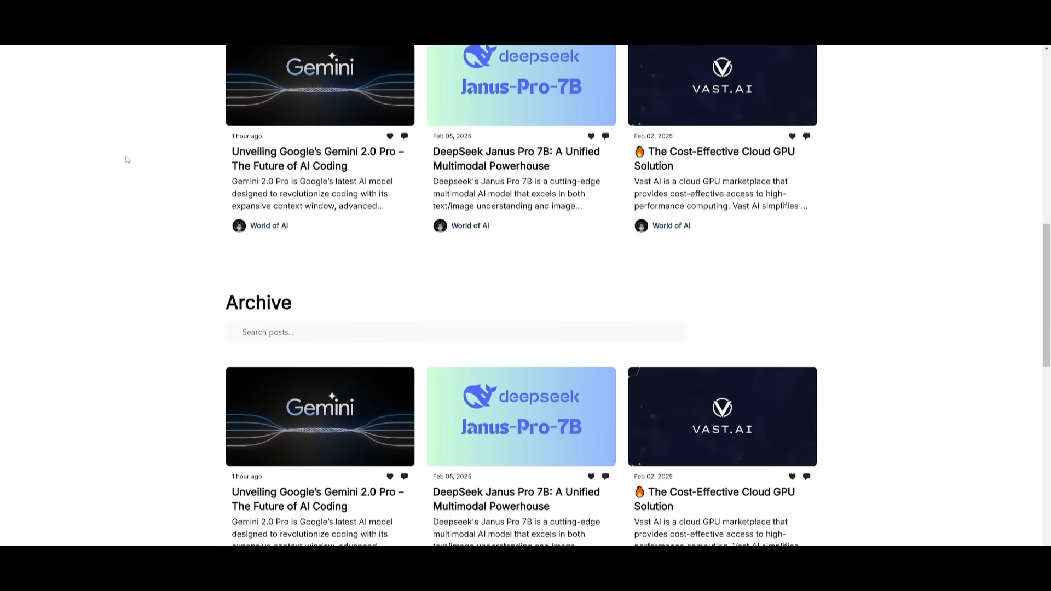
{"action": "scroll", "scroll_direction": "down", "scroll_amount": 3}
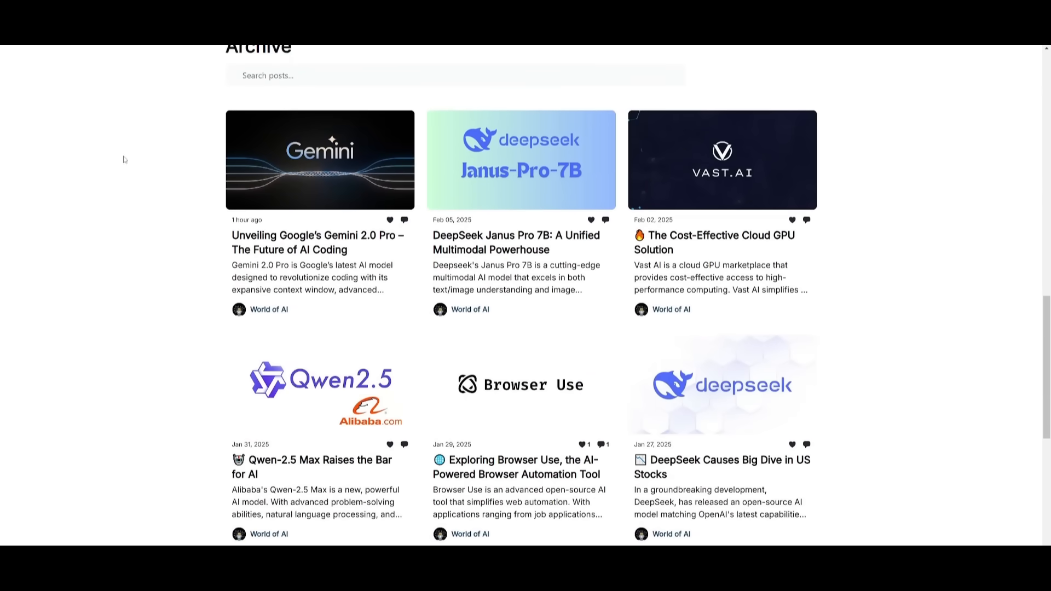
{"action": "scroll", "scroll_direction": "down", "scroll_amount": 3}
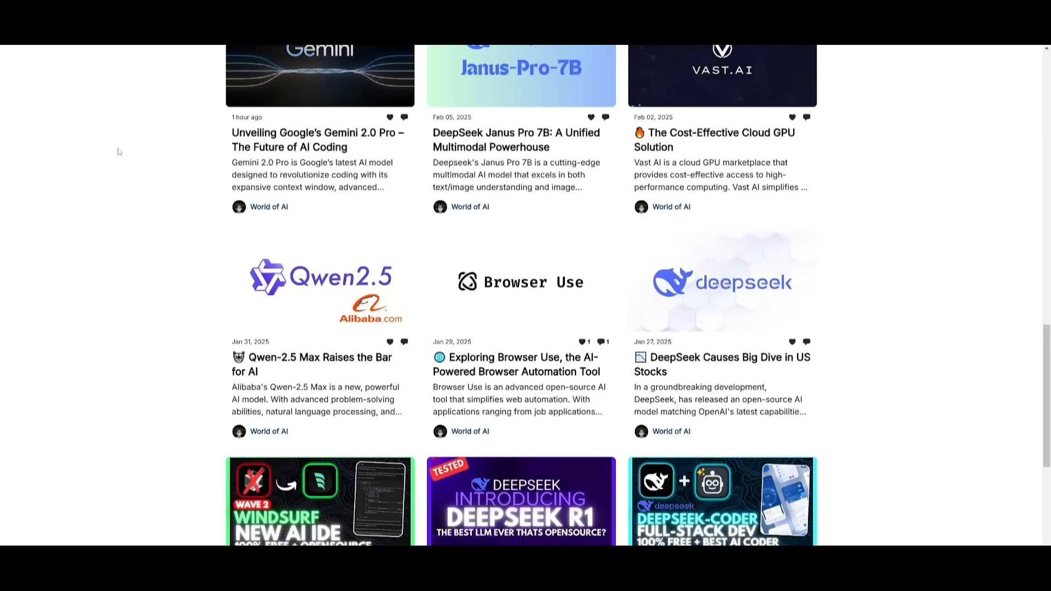
{"action": "scroll", "scroll_direction": "down", "scroll_amount": 3}
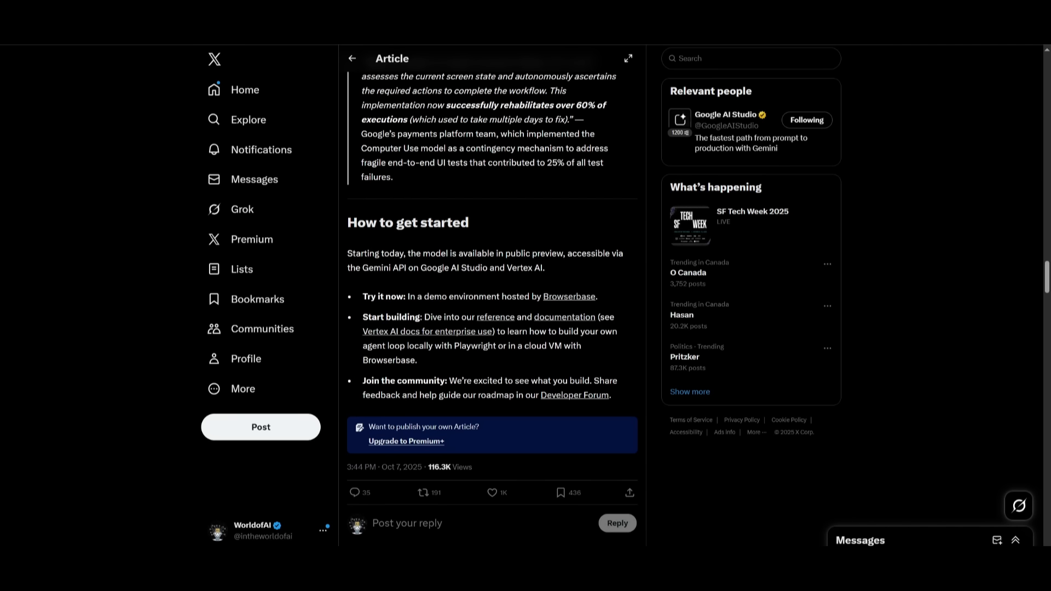
{"action": "mouse_move", "coordinate": [569, 296]}
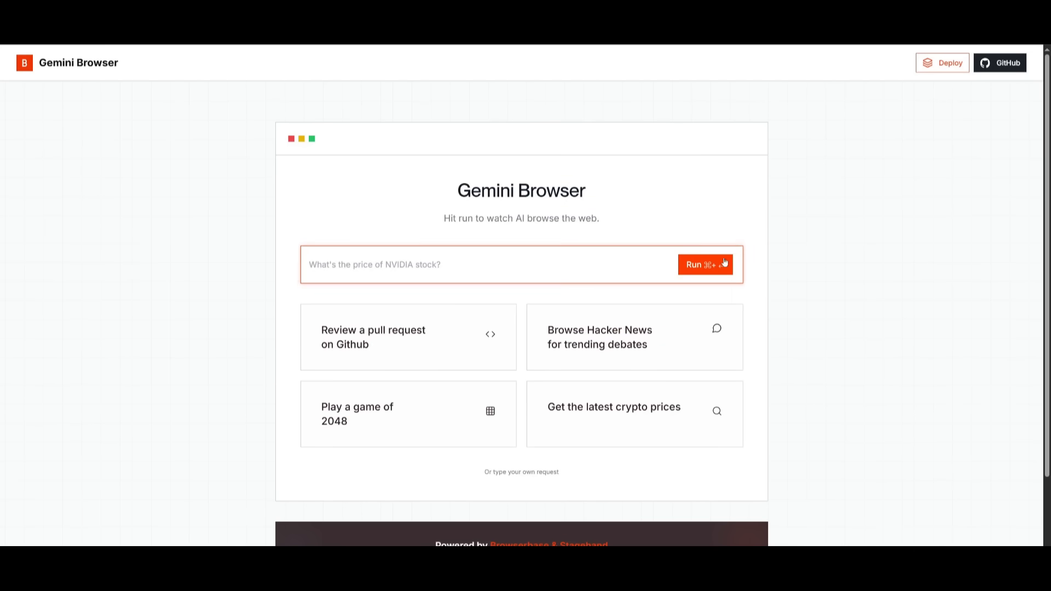
{"action": "mouse_move", "coordinate": [630, 216]}
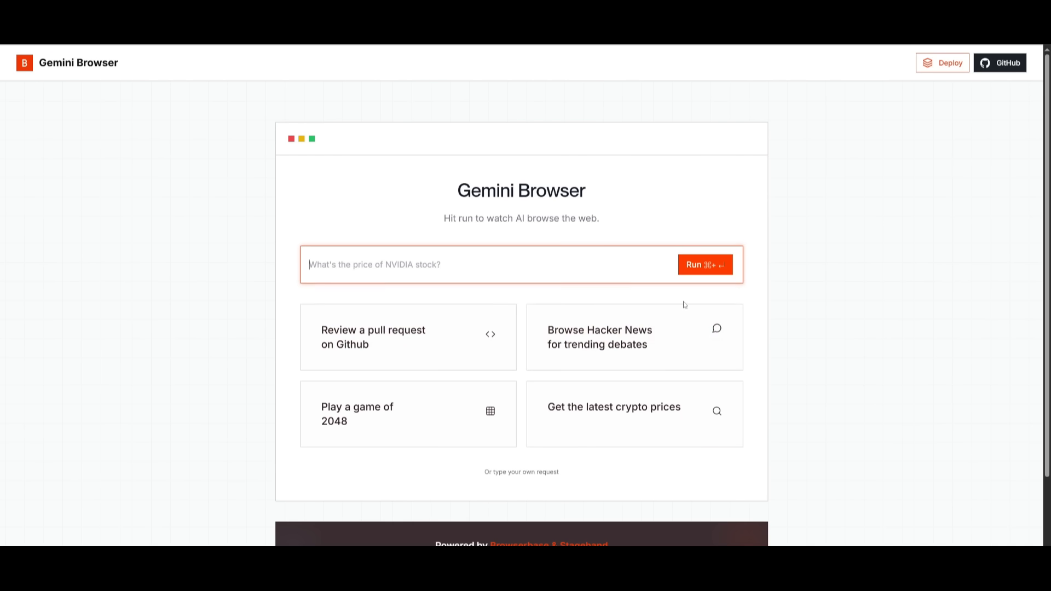
{"action": "mouse_move", "coordinate": [417, 424]}
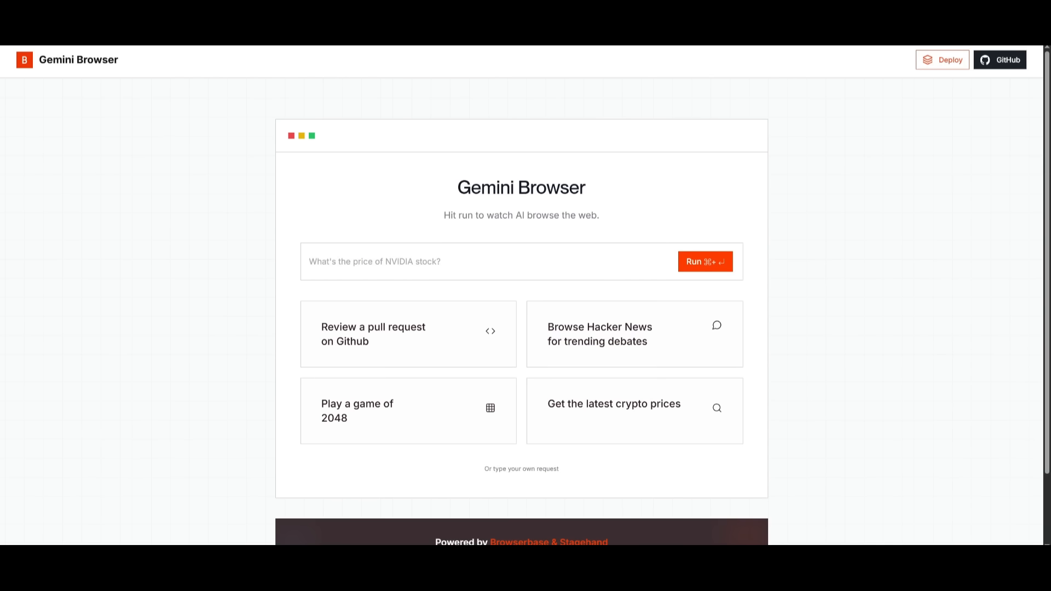
{"action": "mouse_move", "coordinate": [407, 334]}
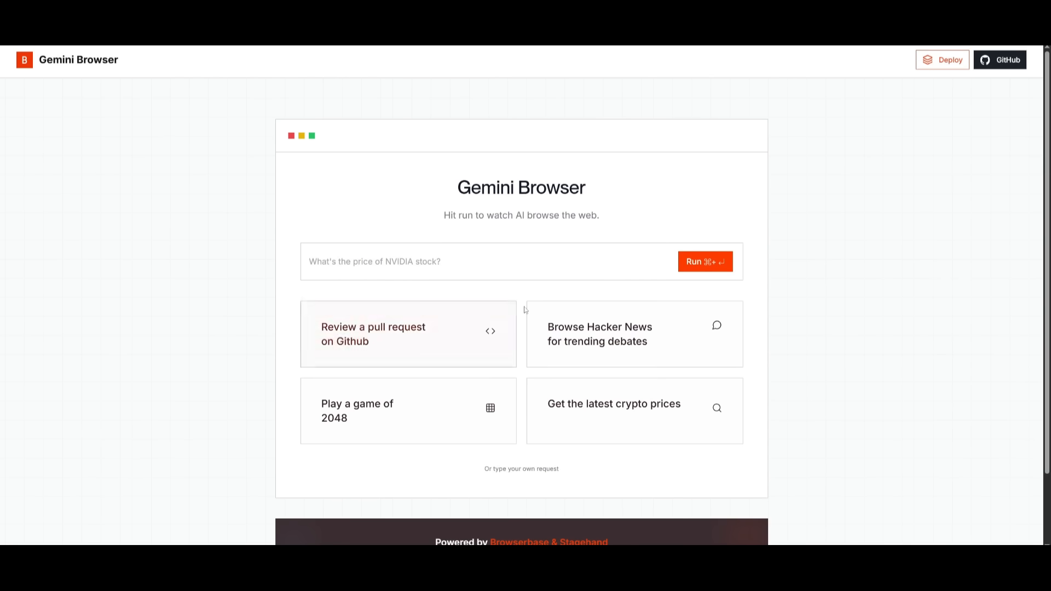
- Launch the 'Review a pull request on Github' suggestion as an agent task
{"action": "left_click", "coordinate": [408, 334]}
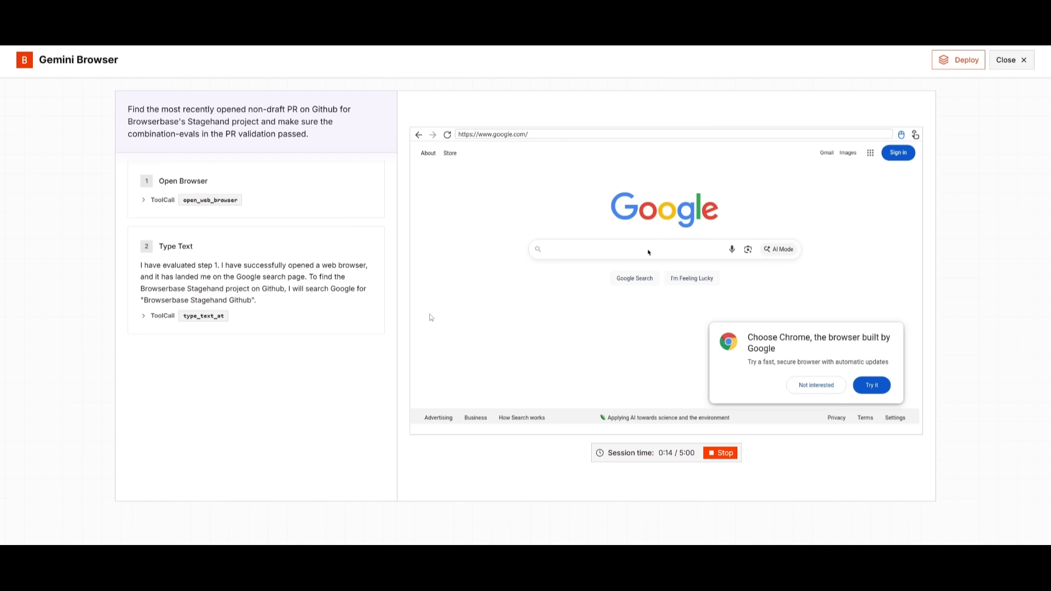
- Search Google for 'Browserbase Stage' and open the Stagehand result
{"action": "left_click", "coordinate": [630, 248]}
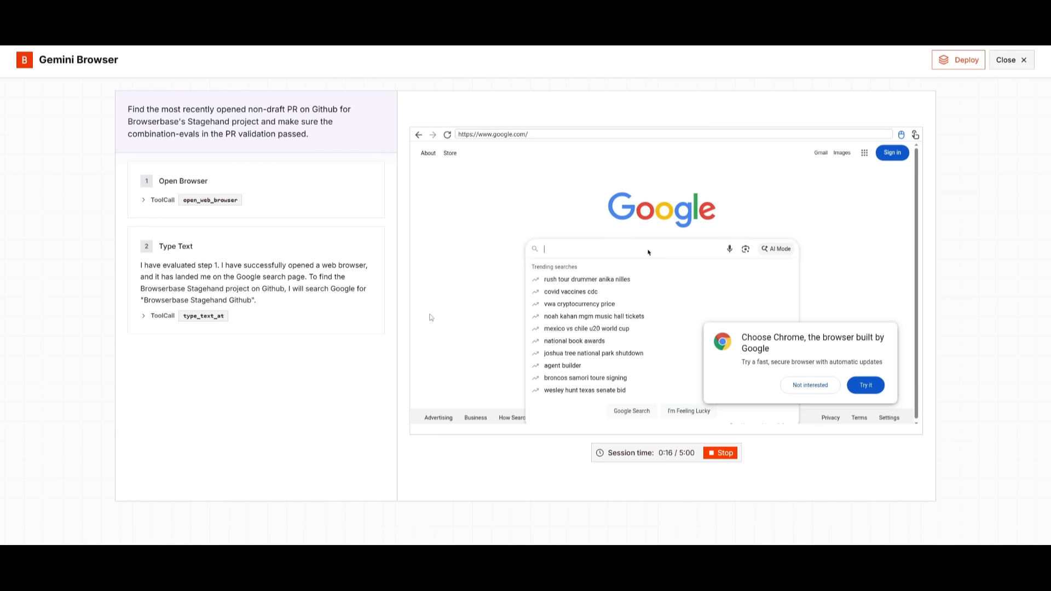
{"action": "mouse_move", "coordinate": [627, 355]}
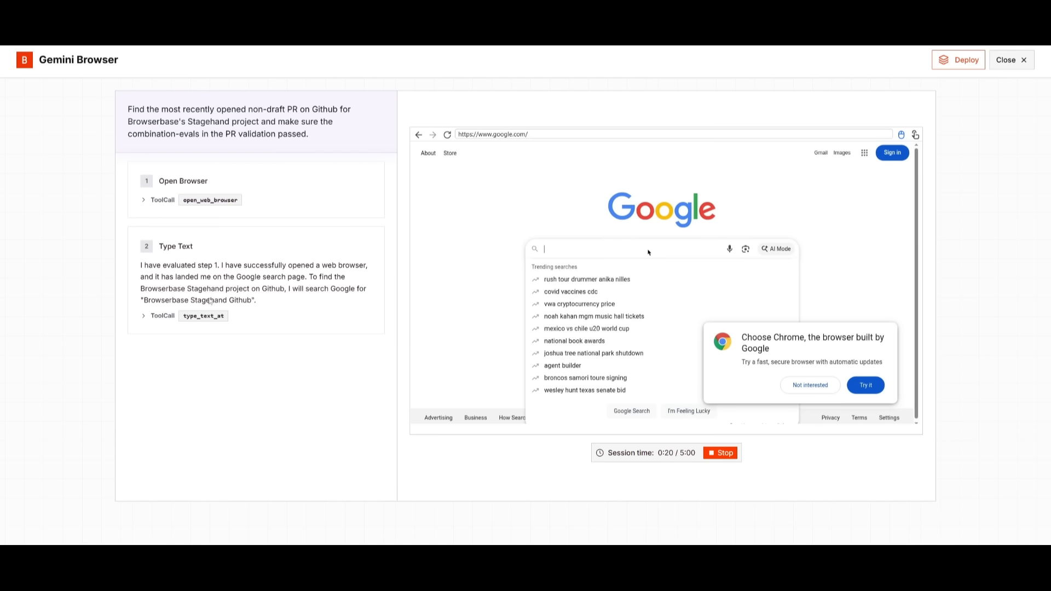
{"action": "type", "text": "Browserbase Stagehand Github"}
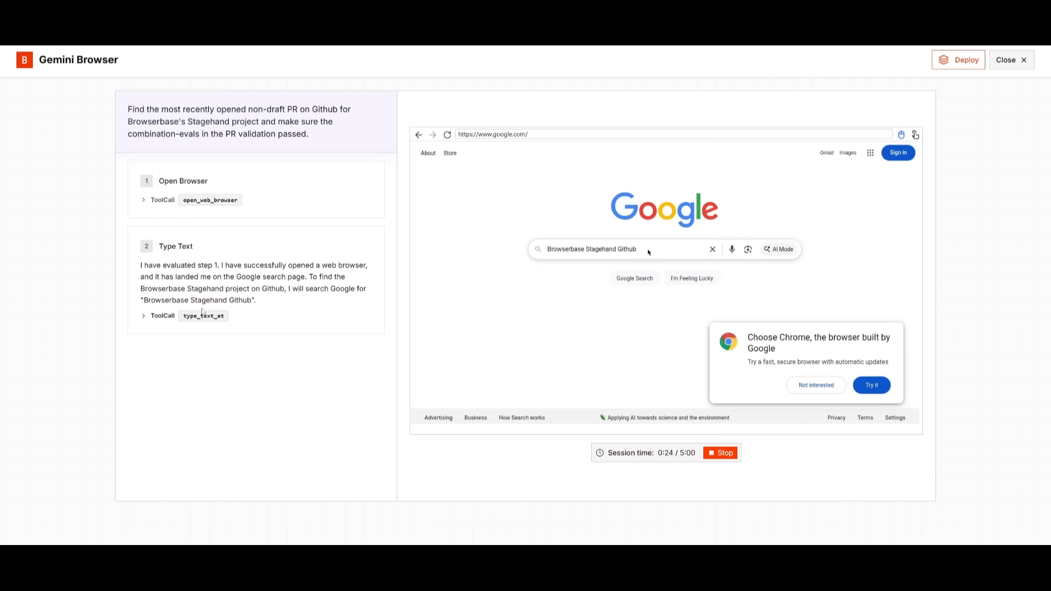
{"action": "key", "text": "Enter"}
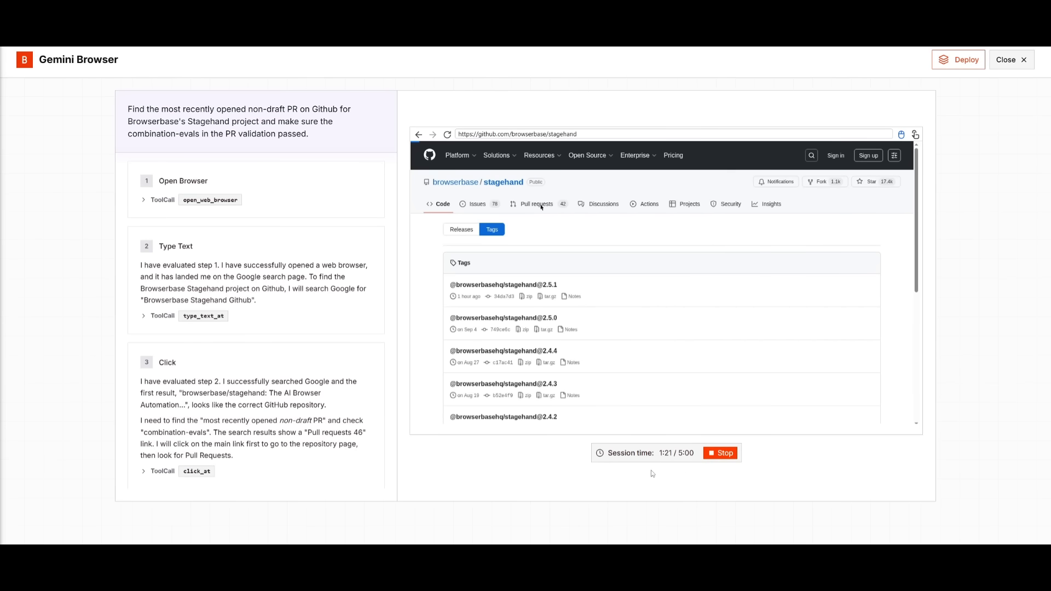
{"action": "left_click", "coordinate": [536, 204]}
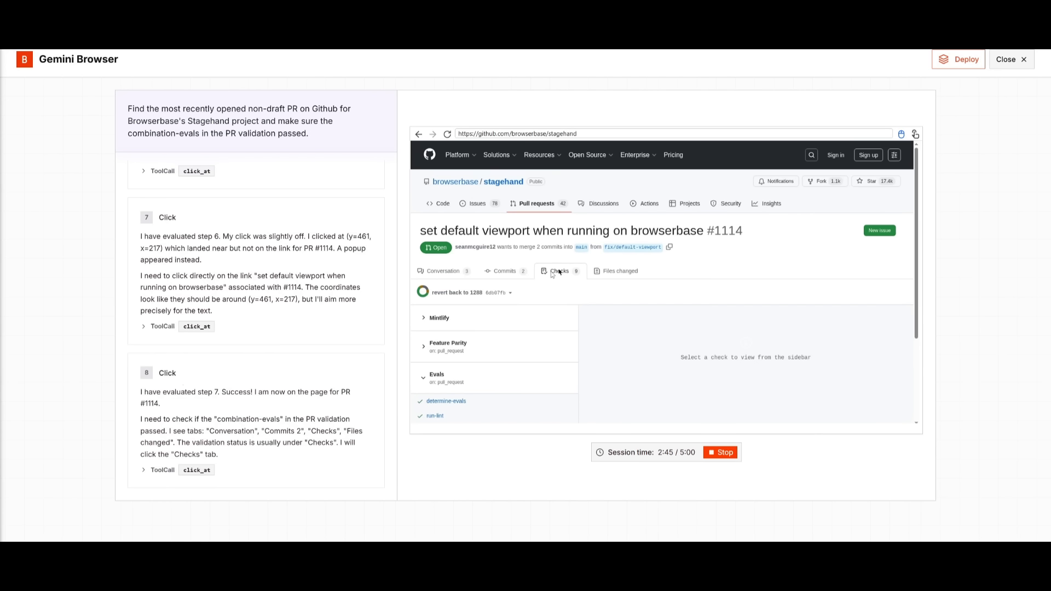
{"action": "mouse_move", "coordinate": [206, 443]}
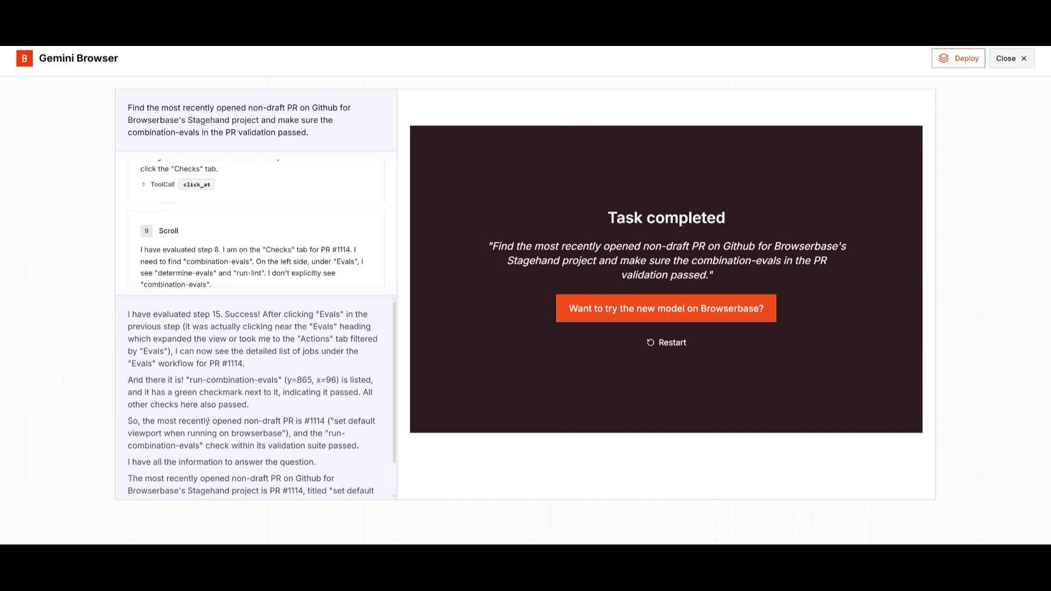
{"action": "mouse_move", "coordinate": [124, 329]}
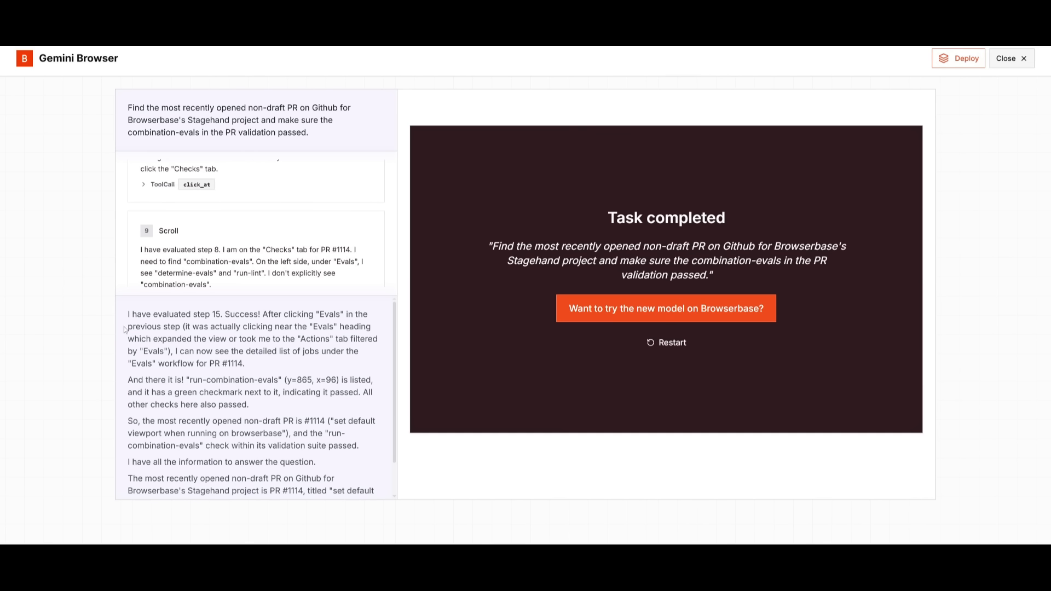
{"action": "mouse_move", "coordinate": [149, 349]}
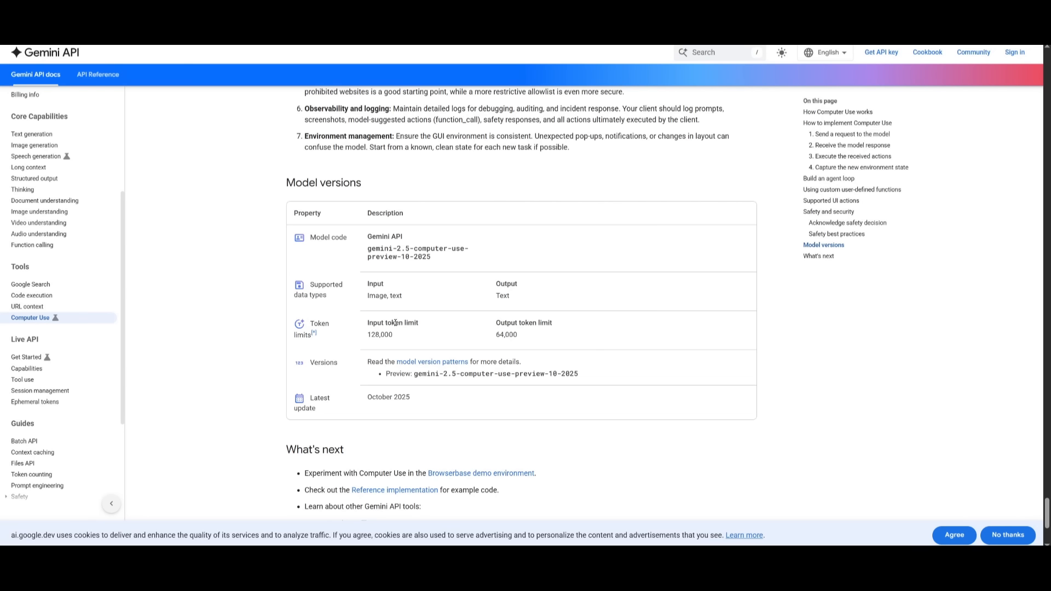
{"action": "mouse_move", "coordinate": [365, 332]}
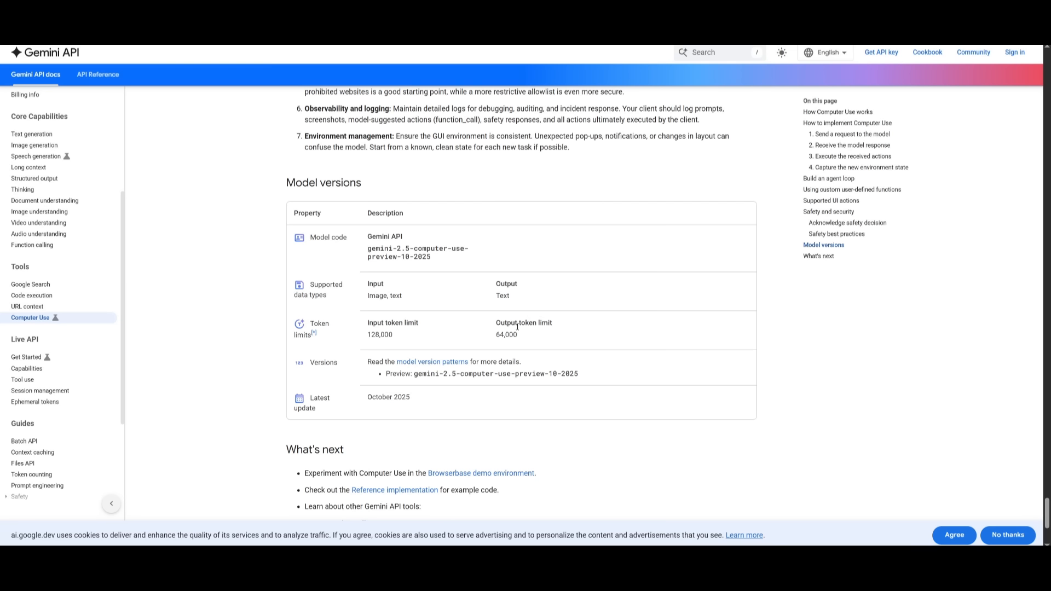
{"action": "mouse_move", "coordinate": [516, 326]}
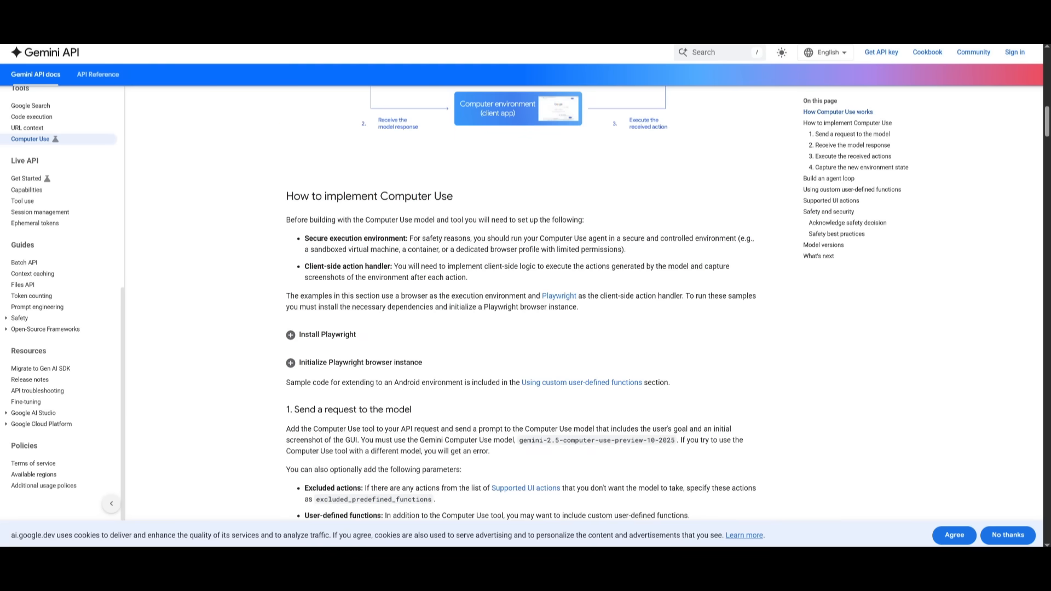
- Leave the Computer Use guide for Google AI Studio to get a Gemini API key
{"action": "left_click", "coordinate": [327, 335]}
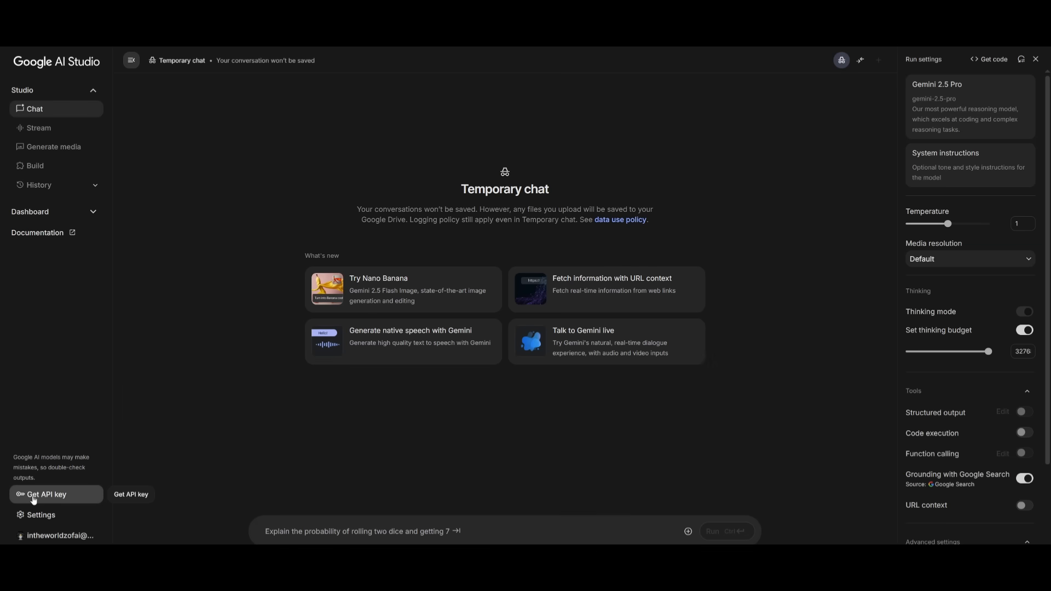
- Open Google AI Studio's API Keys dashboard, which lists no keys yet
{"action": "left_click", "coordinate": [46, 494]}
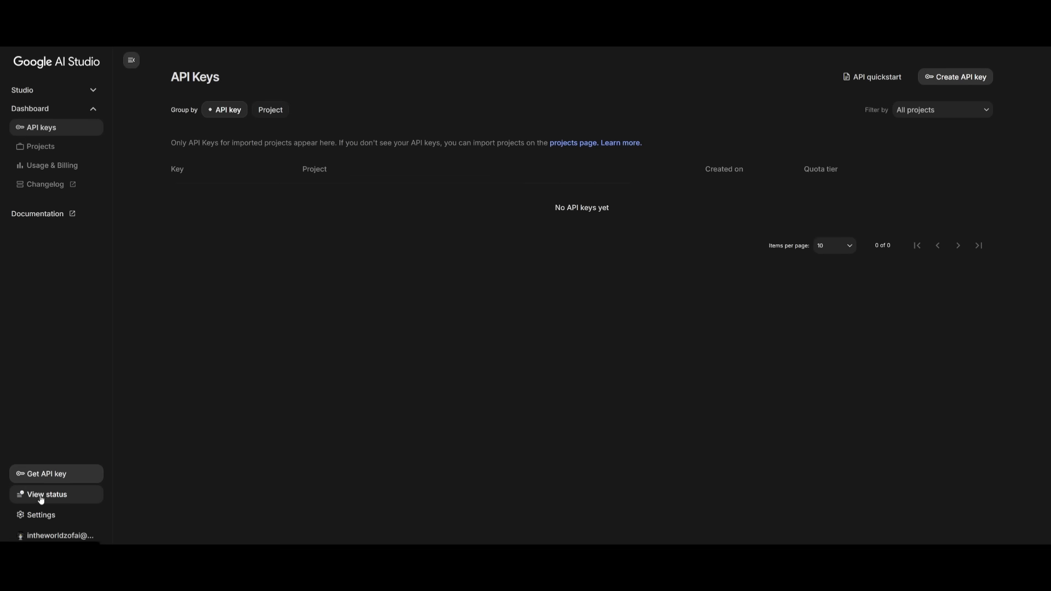
{"action": "mouse_move", "coordinate": [361, 440]}
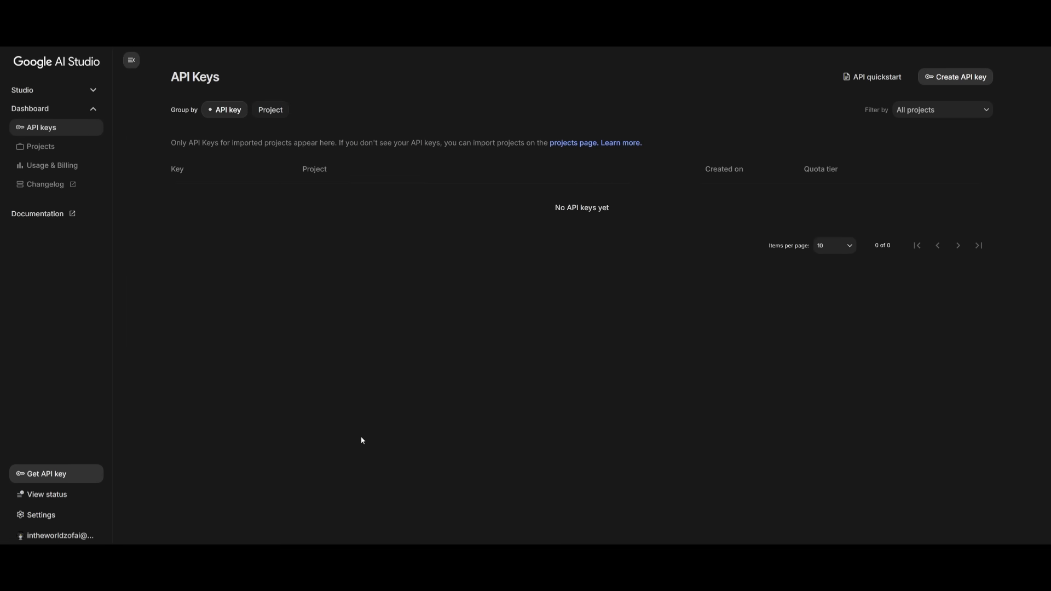
{"action": "mouse_move", "coordinate": [504, 423]}
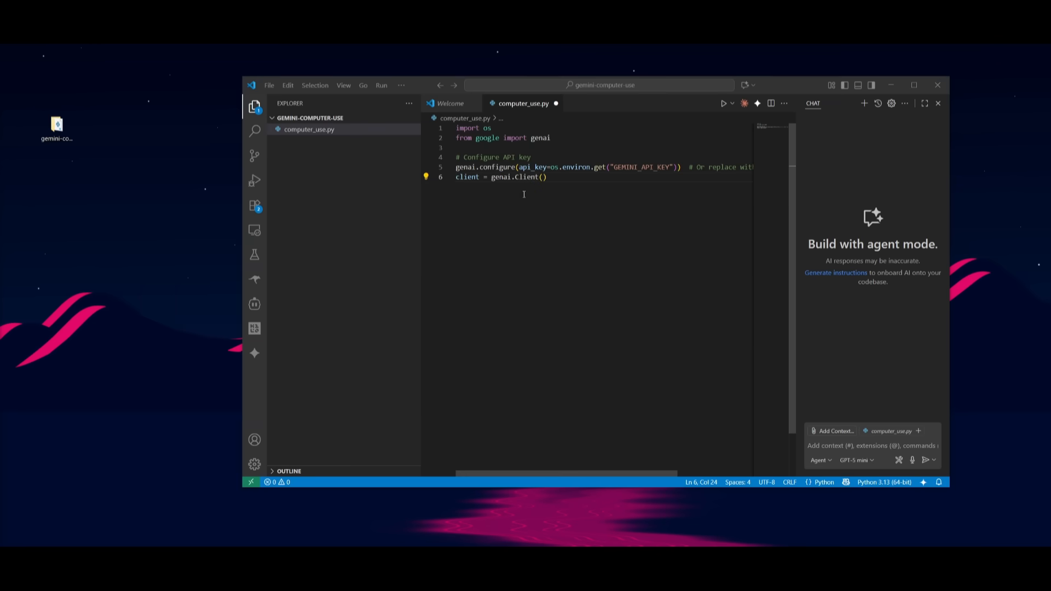
{"action": "mouse_move", "coordinate": [254, 180]}
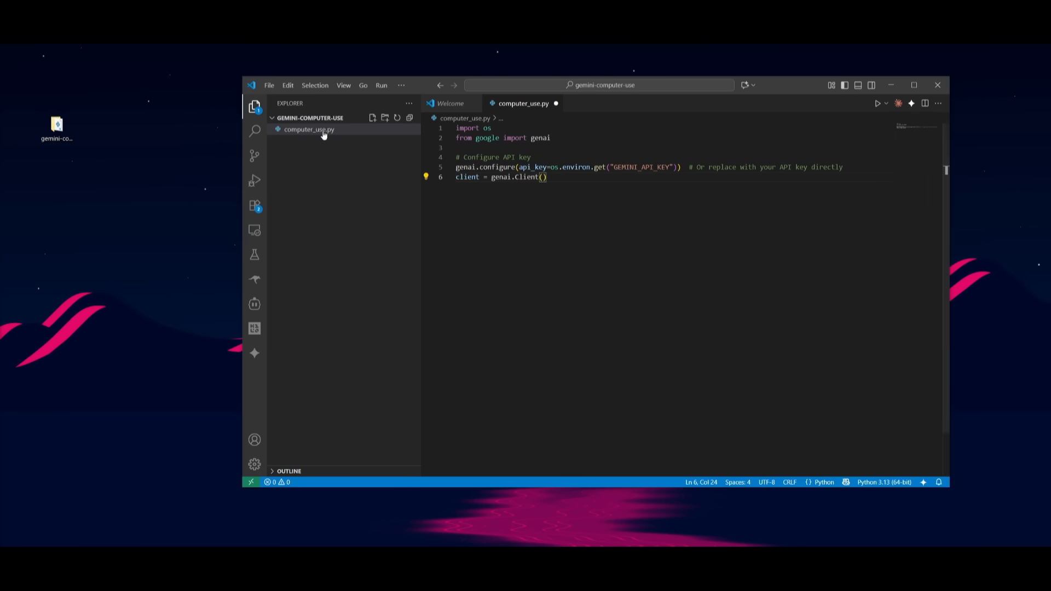
- Open computer_use.py from the GEMINI-COMPUTER-USE project in VS Code
{"action": "left_click", "coordinate": [501, 177]}
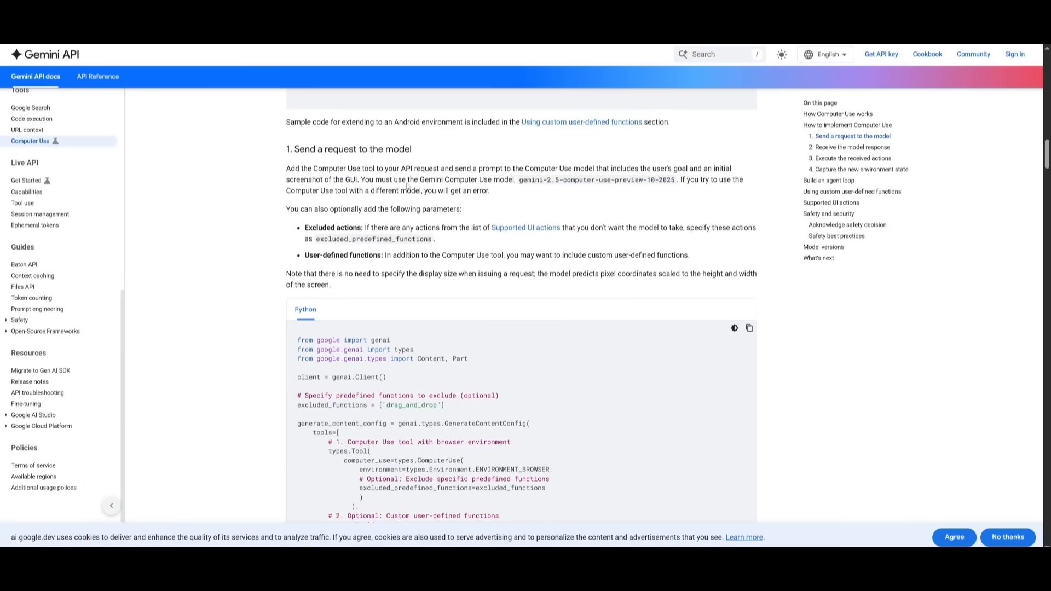
- Scroll through the 'Build an agent loop' code sample down to its finally/cleanup block
{"action": "scroll", "scroll_direction": "down", "scroll_amount": 3}
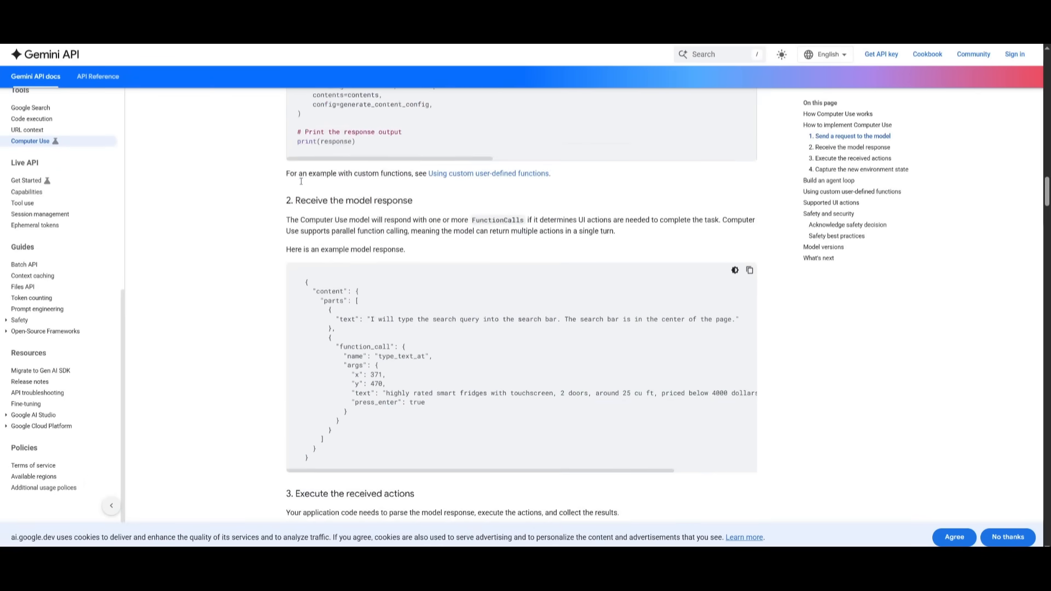
{"action": "scroll", "scroll_direction": "down", "scroll_amount": 3}
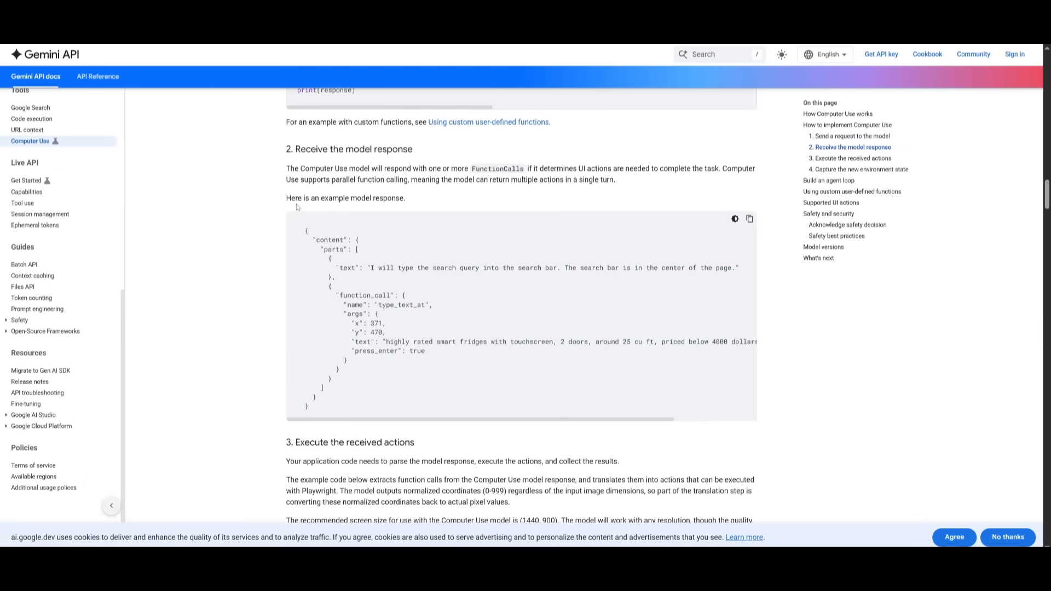
{"action": "scroll", "scroll_direction": "down", "scroll_amount": 3}
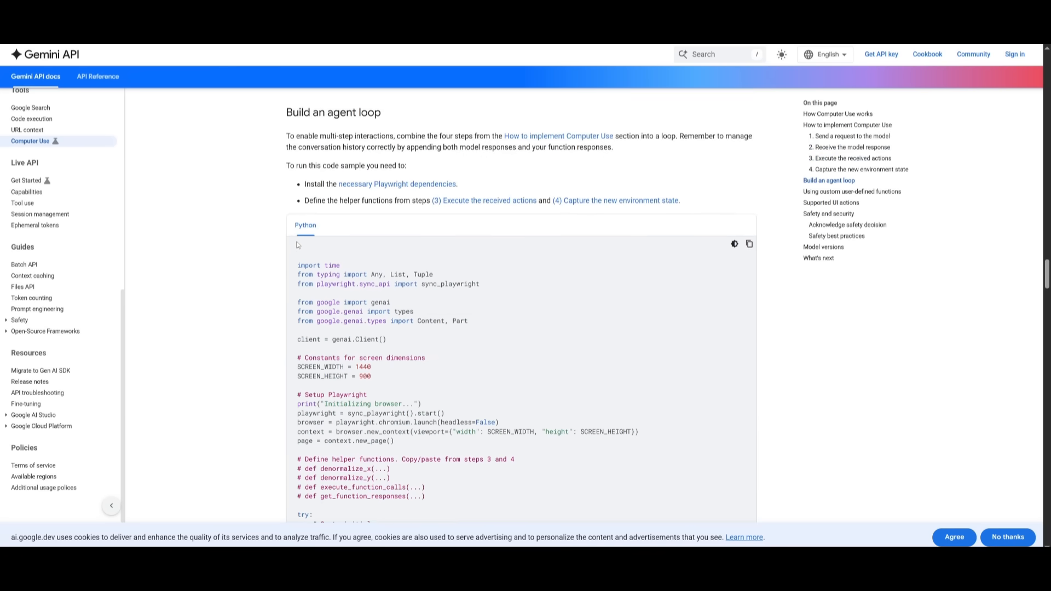
{"action": "scroll", "scroll_direction": "down", "scroll_amount": 3}
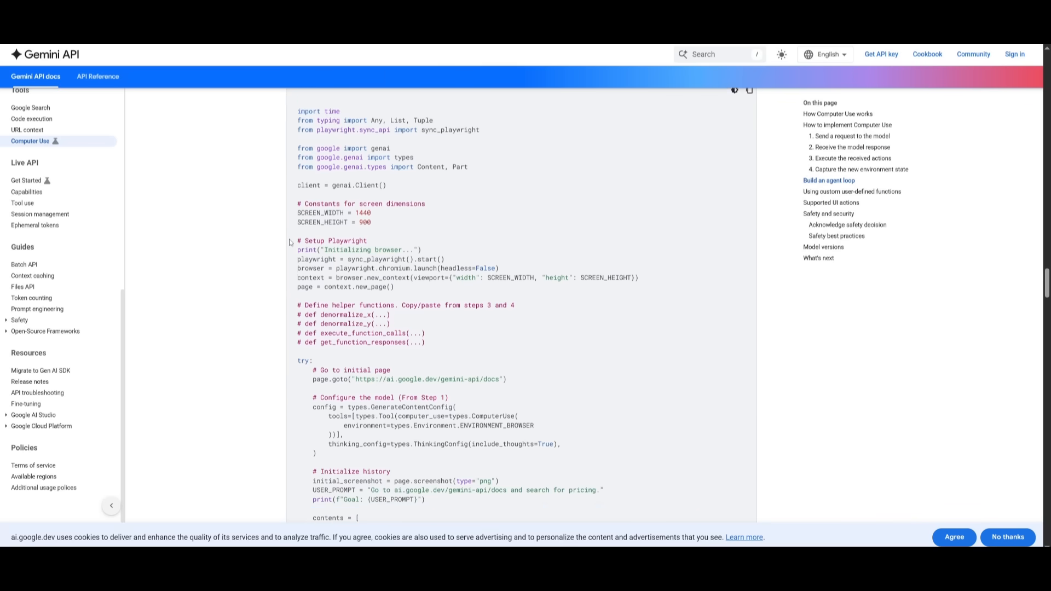
{"action": "scroll", "scroll_direction": "down", "scroll_amount": 3}
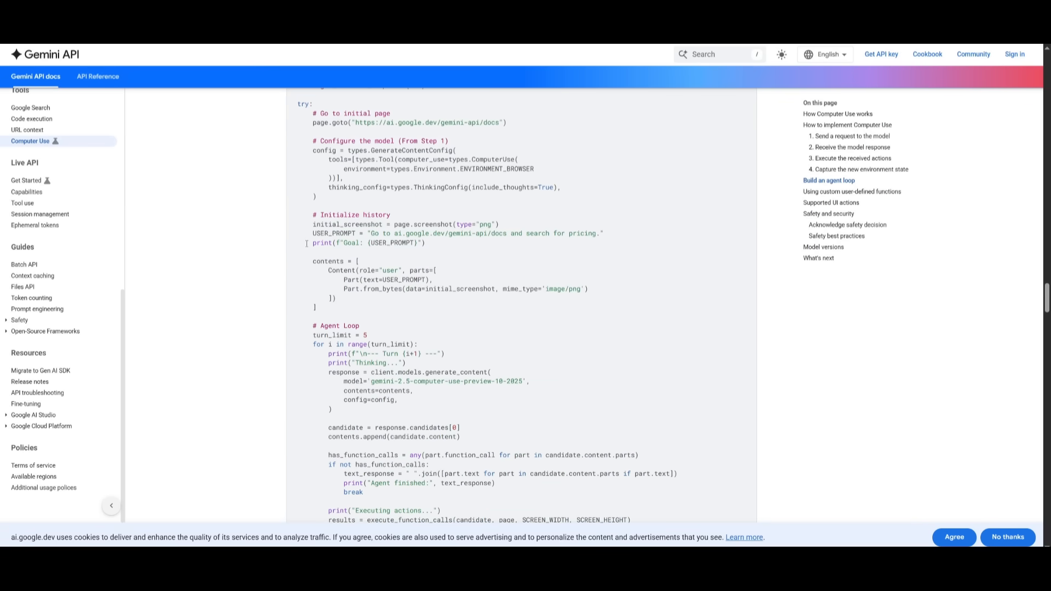
{"action": "scroll", "scroll_direction": "down", "scroll_amount": 3}
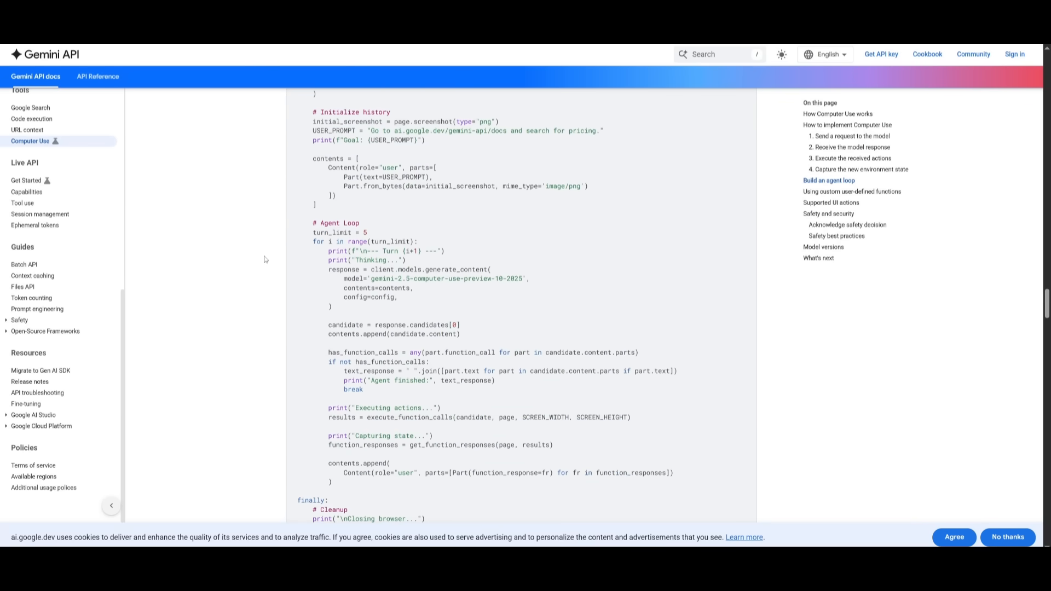
{"action": "scroll", "scroll_direction": "down", "scroll_amount": 3}
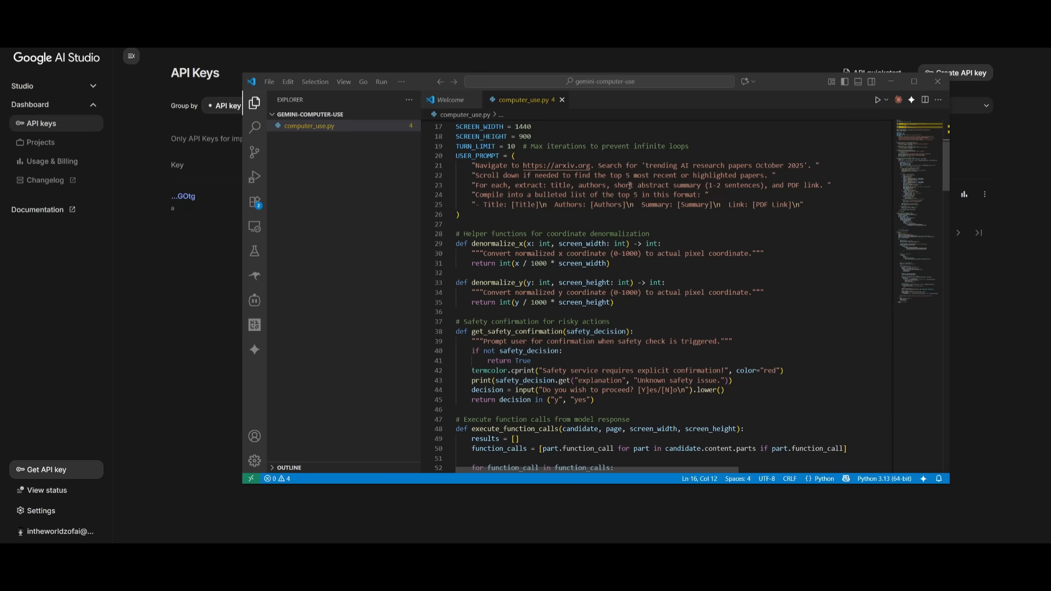
{"action": "mouse_move", "coordinate": [832, 50]}
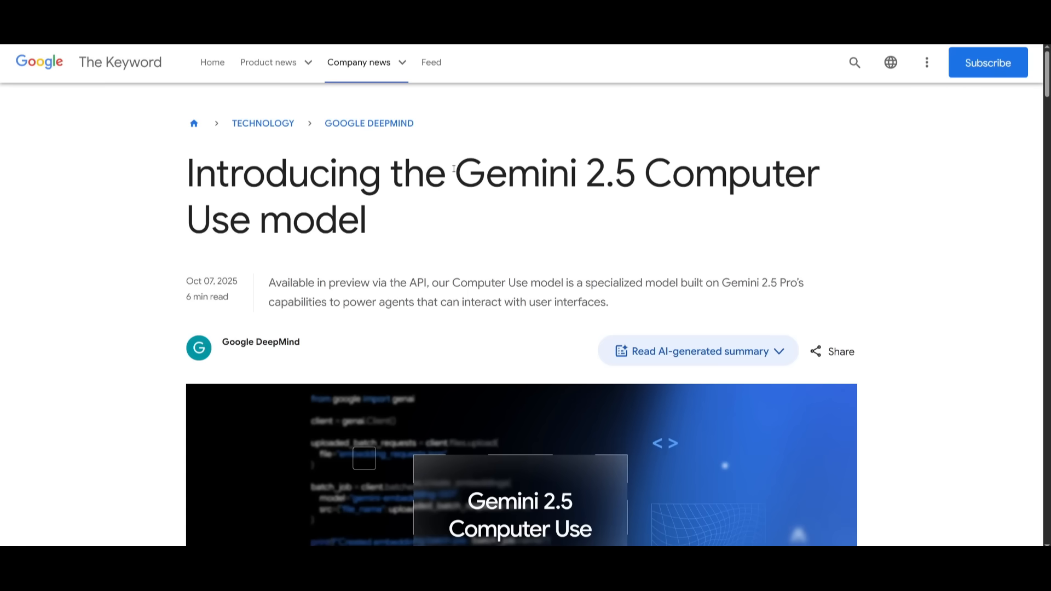
{"action": "mouse_move", "coordinate": [408, 214]}
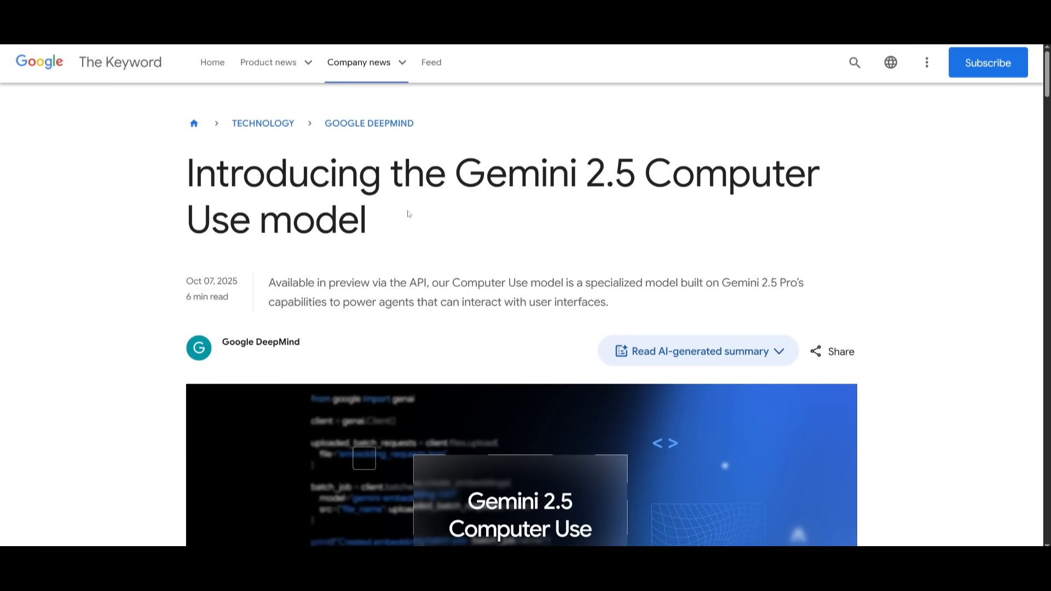
{"action": "mouse_move", "coordinate": [597, 214]}
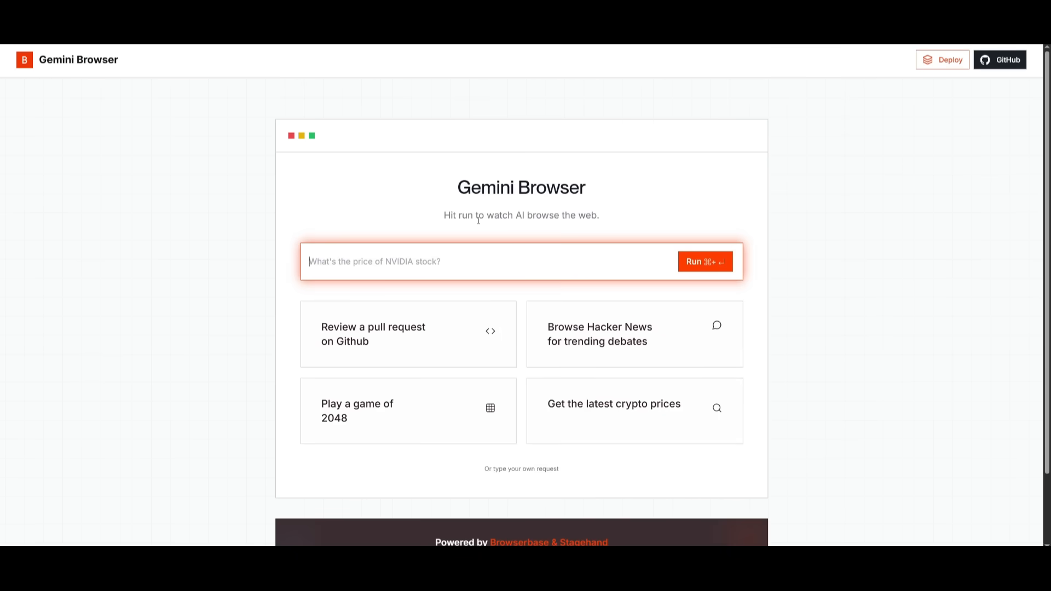
{"action": "mouse_move", "coordinate": [566, 295]}
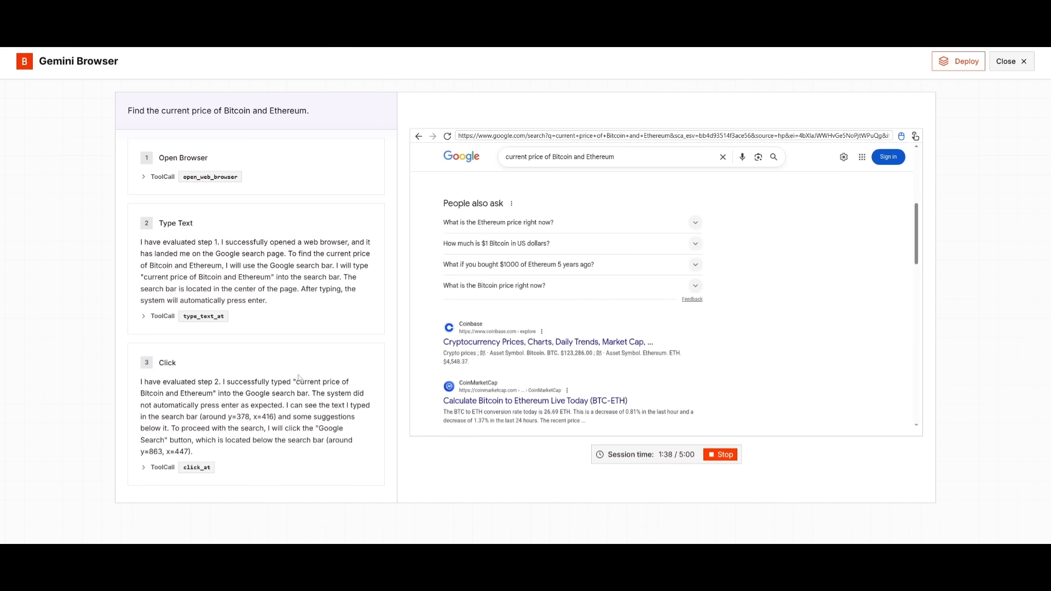
- Run the crypto prices example so the agent pulls Bitcoin and Ethereum prices from Coinbase
{"action": "left_click", "coordinate": [548, 341]}
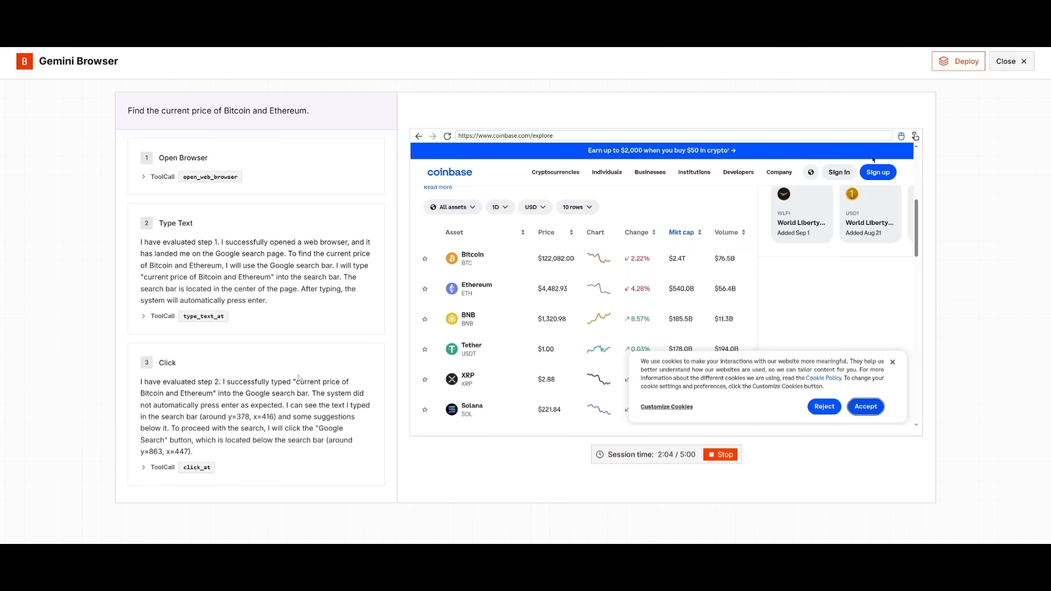
{"action": "left_click", "coordinate": [866, 406]}
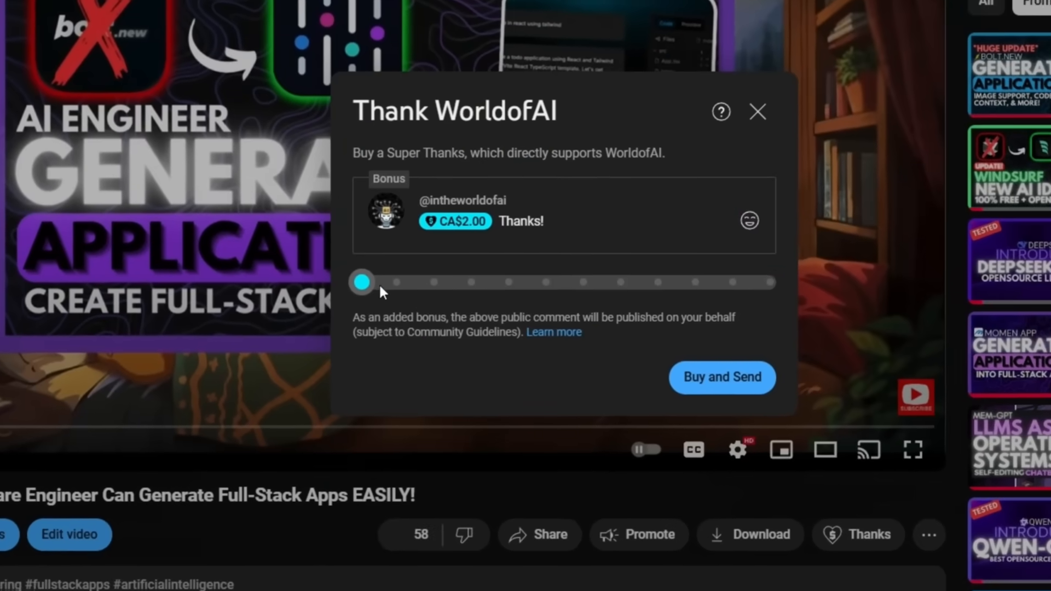
- Raise the Super Thanks amount to CA$400.00 and open WorldofAI's channel membership tiers
{"action": "left_click_drag", "start_coordinate": [361, 283], "coordinate": [532, 294]}
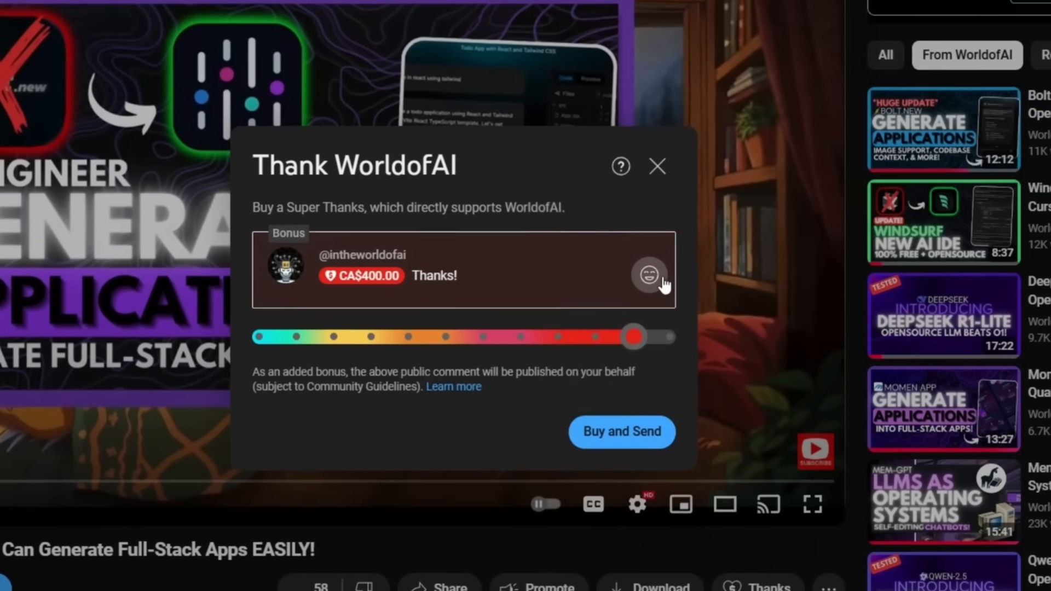
{"action": "left_click", "coordinate": [657, 167]}
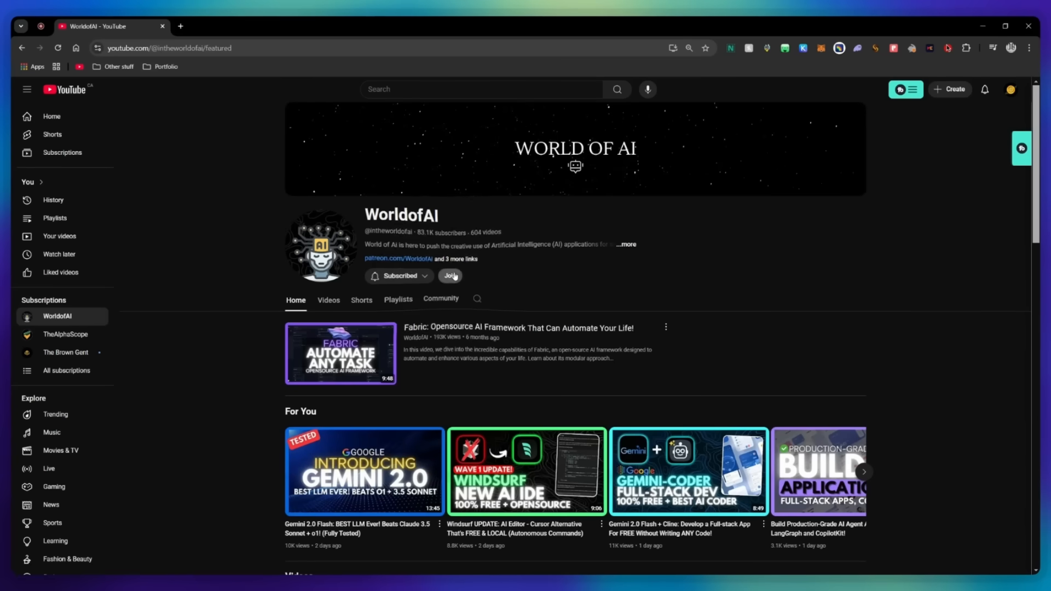
{"action": "left_click", "coordinate": [451, 275]}
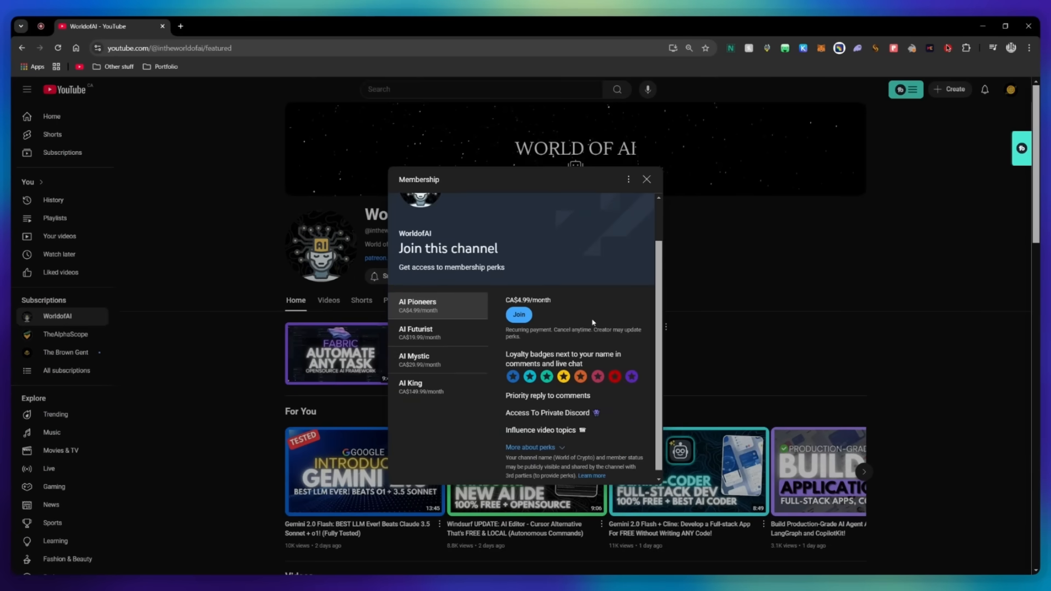
{"action": "left_click", "coordinate": [415, 334]}
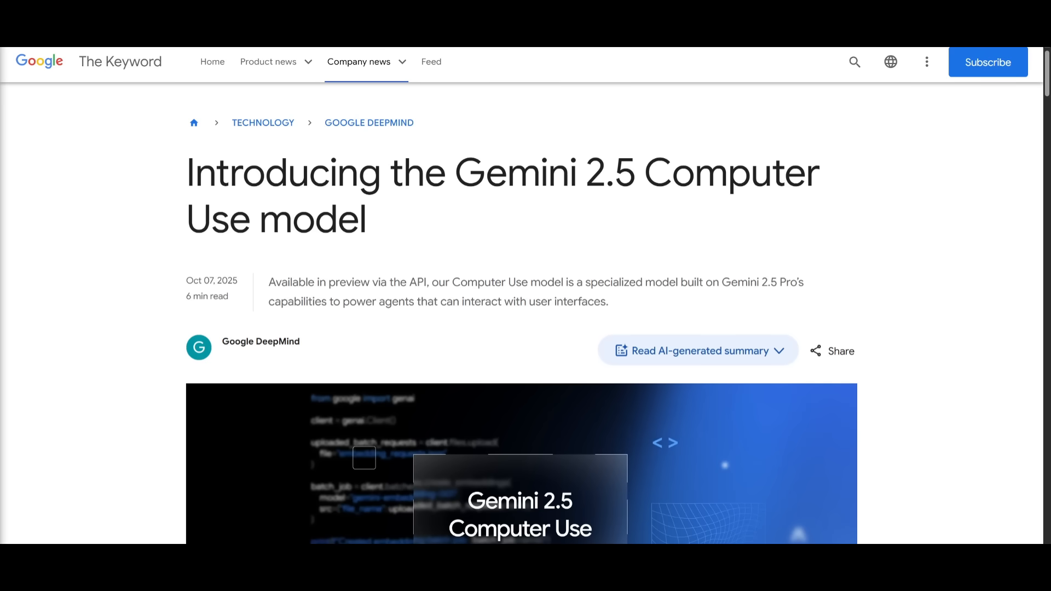
- Read the Computer Use article down to its benchmark charts, then open WorldofAI's YouTube videos
{"action": "scroll", "scroll_direction": "down", "scroll_amount": 3}
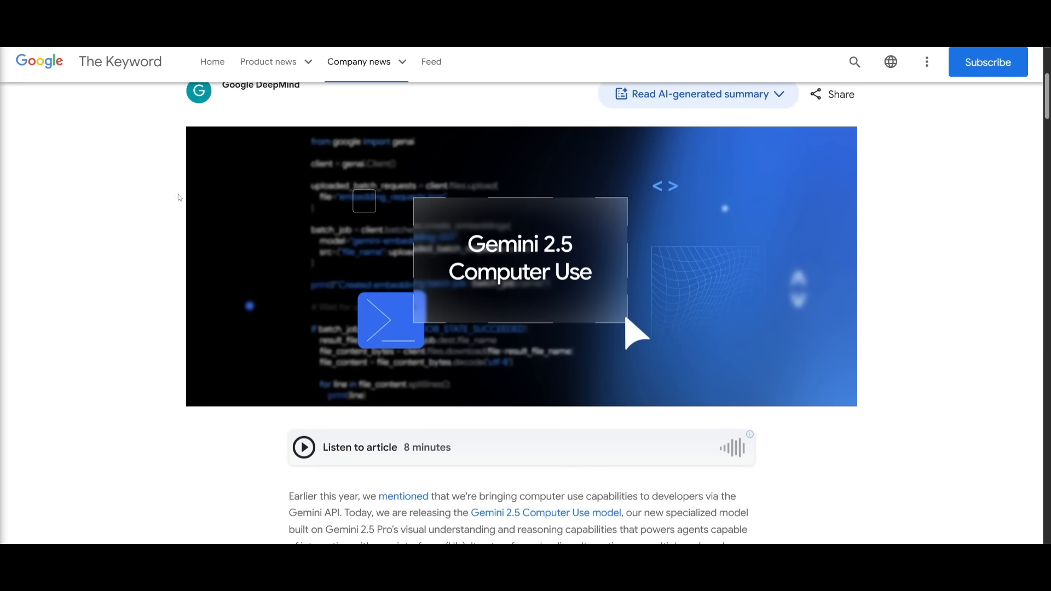
{"action": "scroll", "scroll_direction": "down", "scroll_amount": 3}
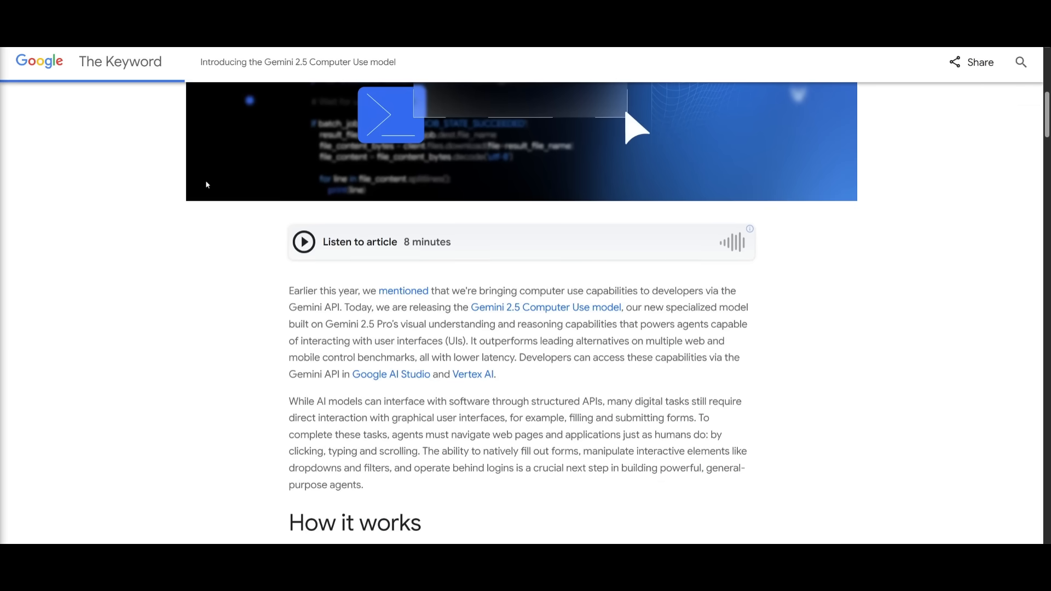
{"action": "scroll", "scroll_direction": "down", "scroll_amount": 3}
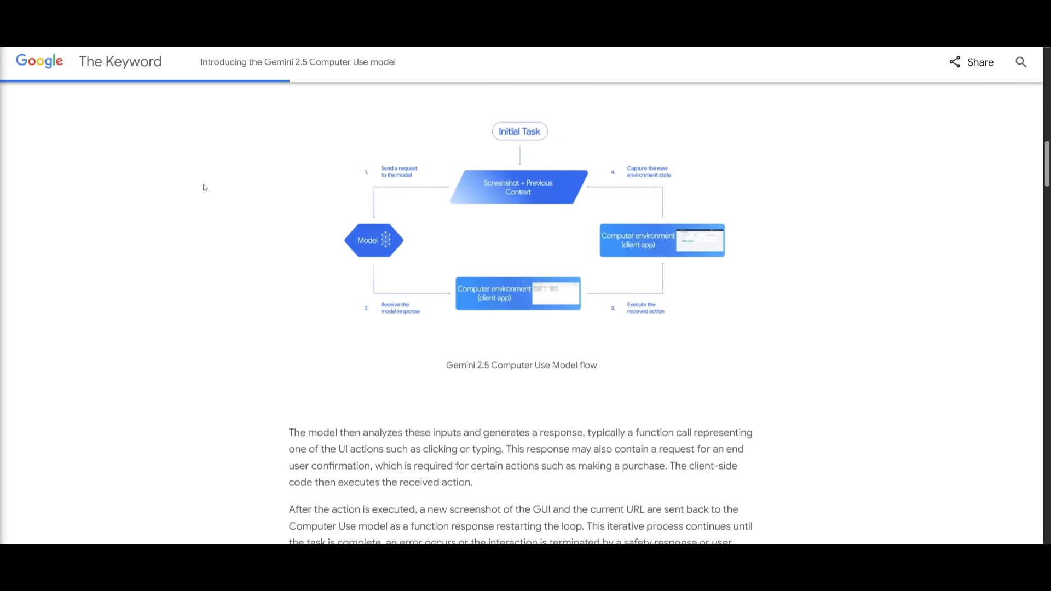
{"action": "scroll", "scroll_direction": "down", "scroll_amount": 3}
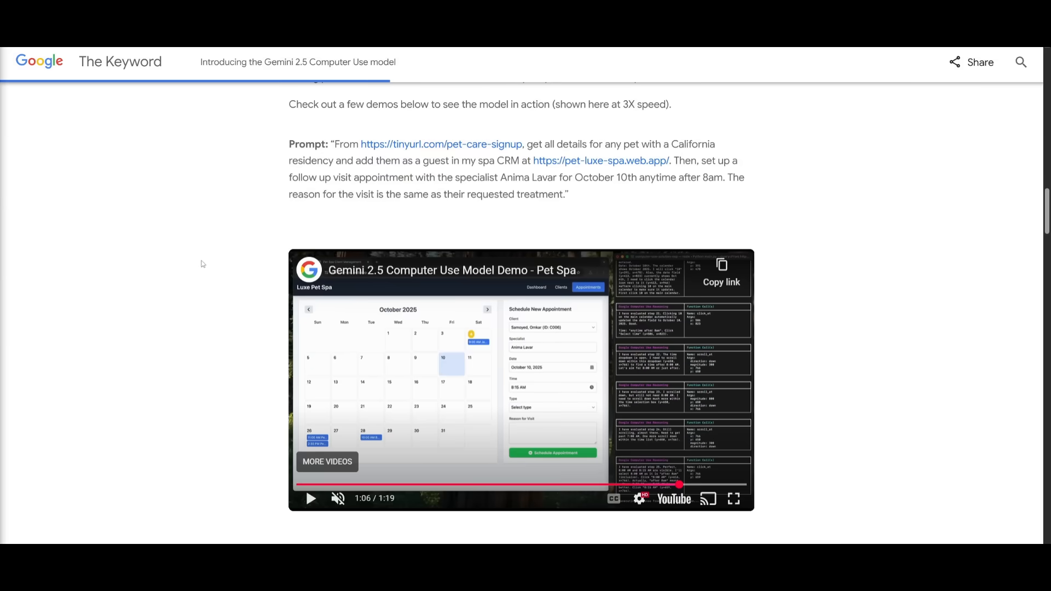
{"action": "scroll", "scroll_direction": "down", "scroll_amount": 3}
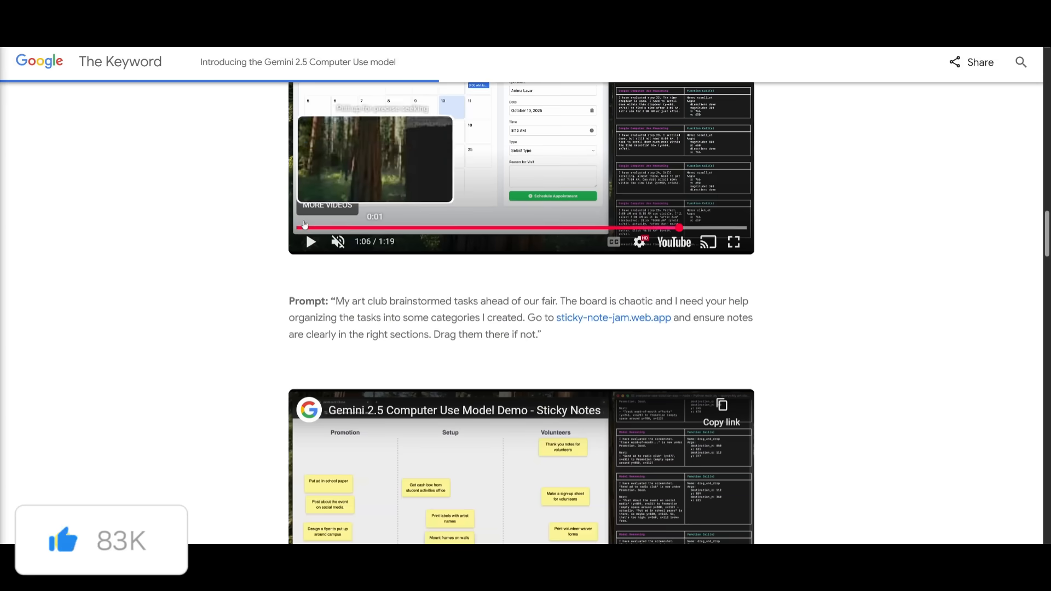
{"action": "scroll", "scroll_direction": "down", "scroll_amount": 3}
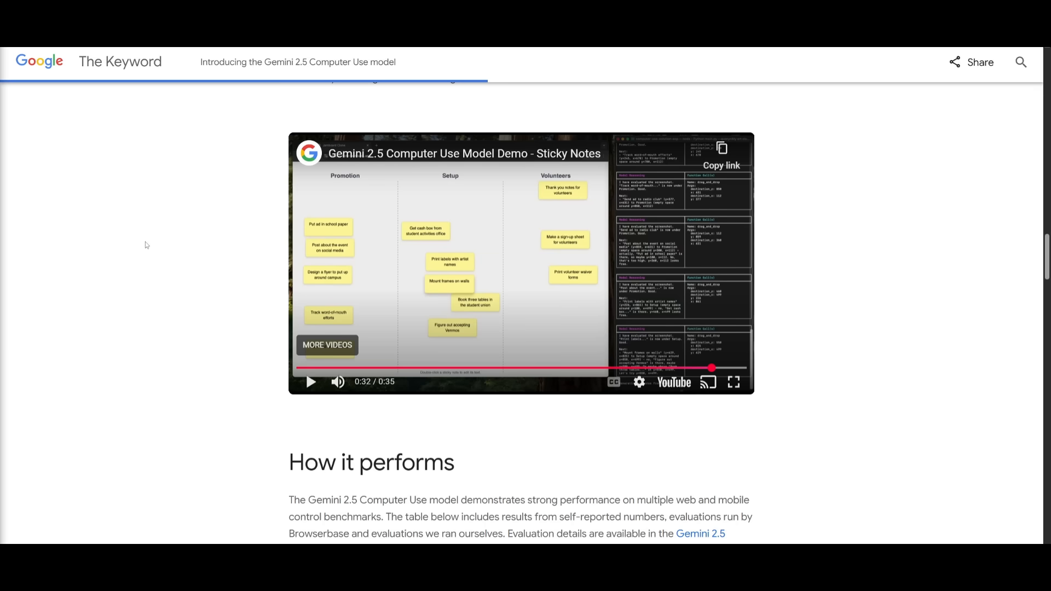
{"action": "mouse_move", "coordinate": [141, 227]}
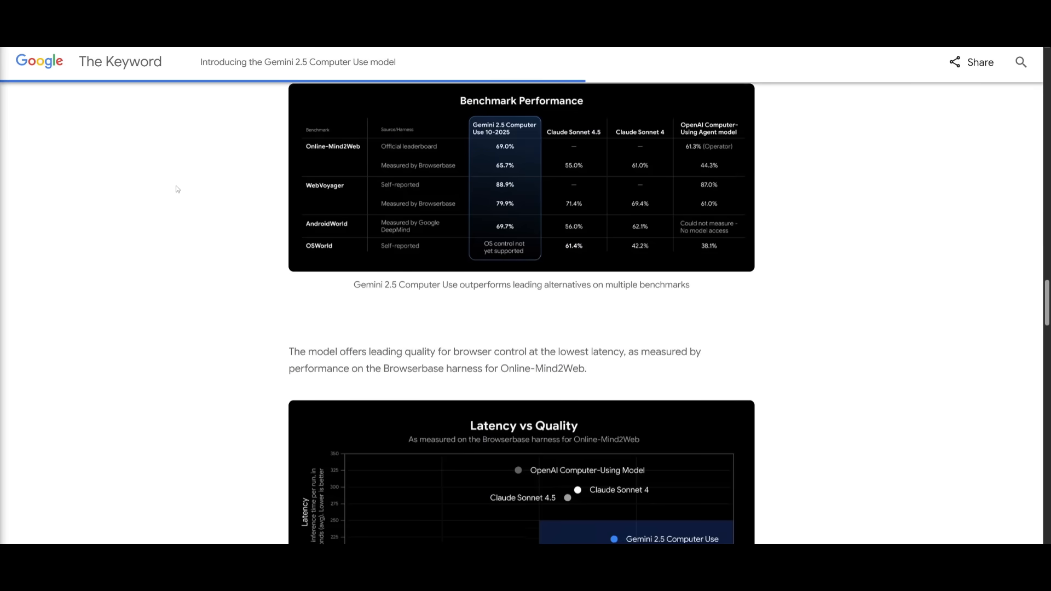
{"action": "scroll", "scroll_direction": "down", "scroll_amount": 3}
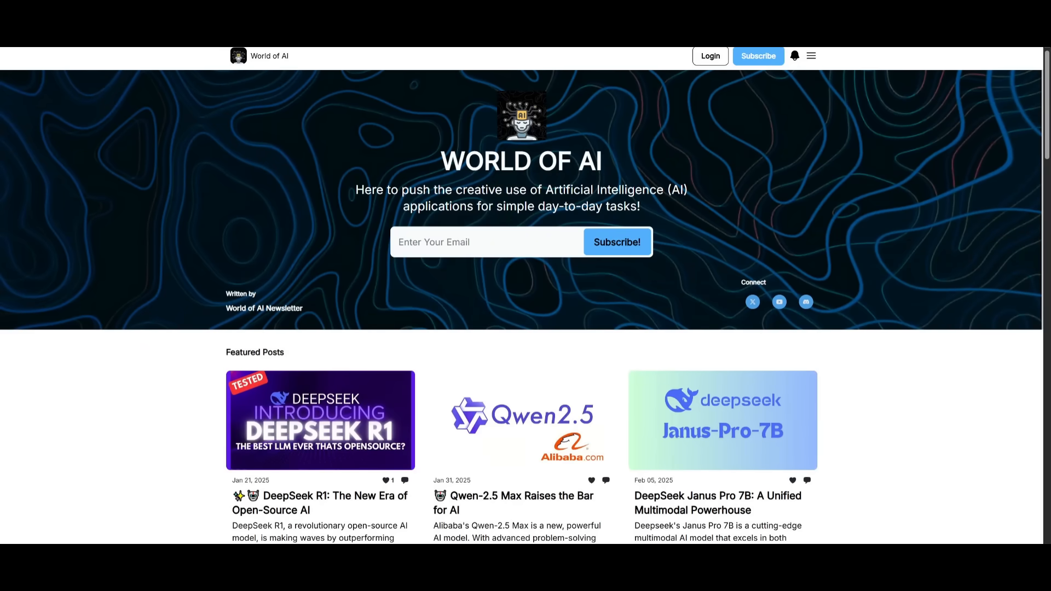
{"action": "left_click", "coordinate": [752, 302]}
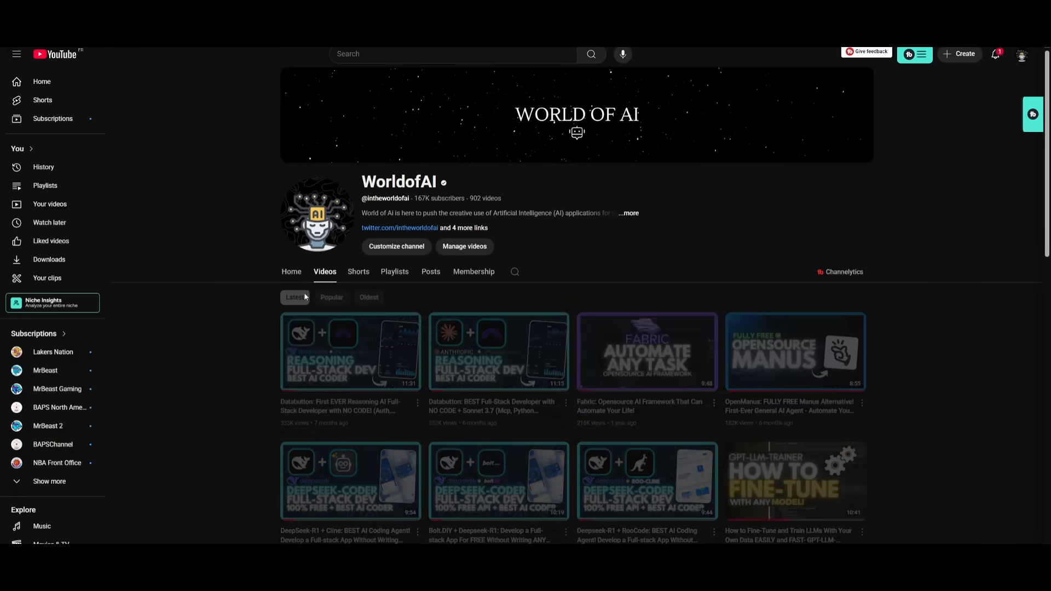
- Scroll WorldofAI's Videos list down to uploads from about a month ago
{"action": "scroll", "scroll_direction": "down", "scroll_amount": 3}
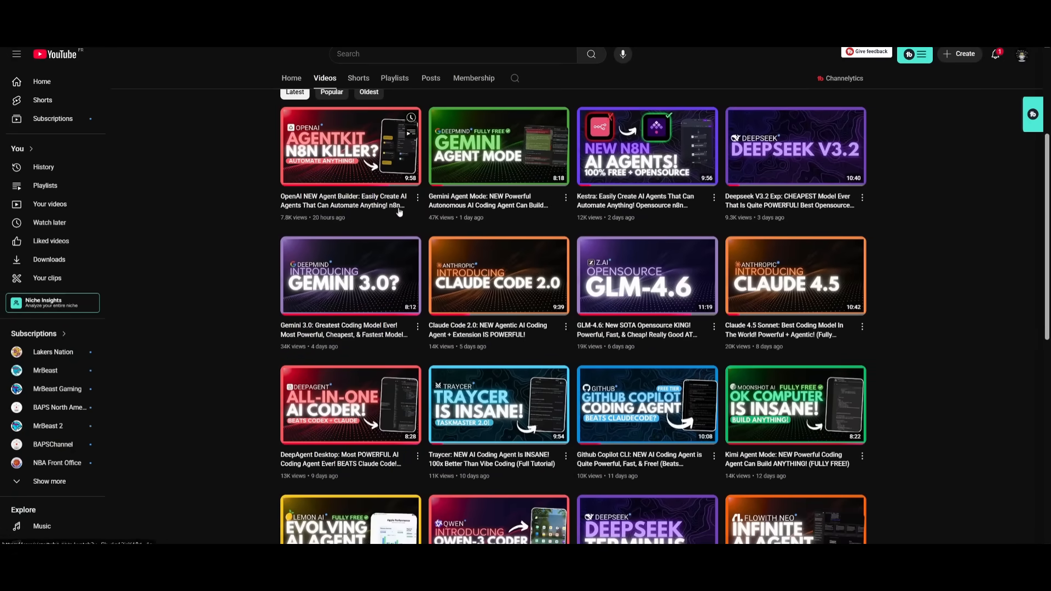
{"action": "scroll", "scroll_direction": "down", "scroll_amount": 3}
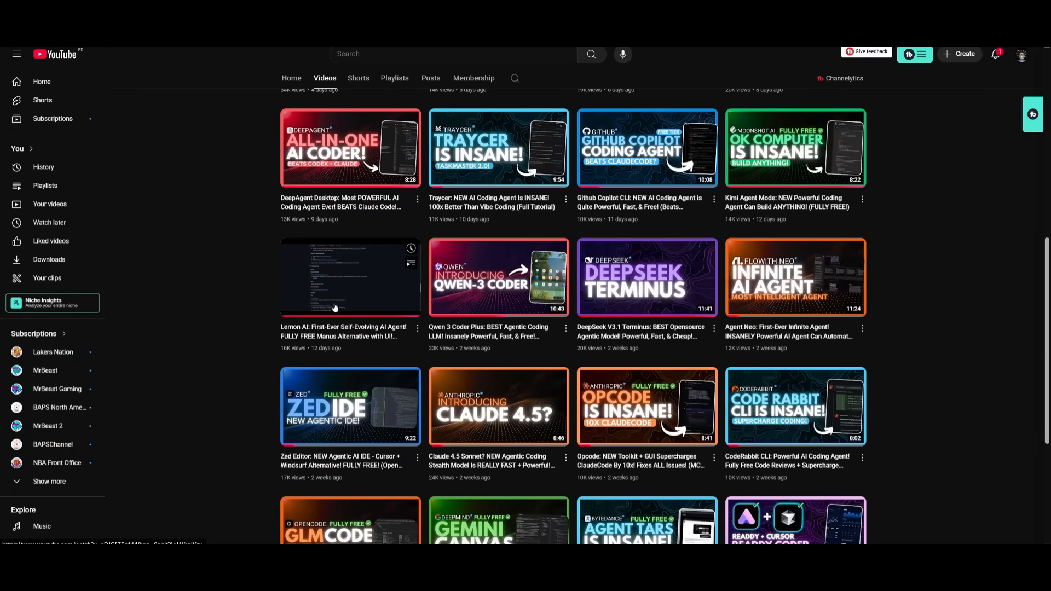
{"action": "scroll", "scroll_direction": "down", "scroll_amount": 3}
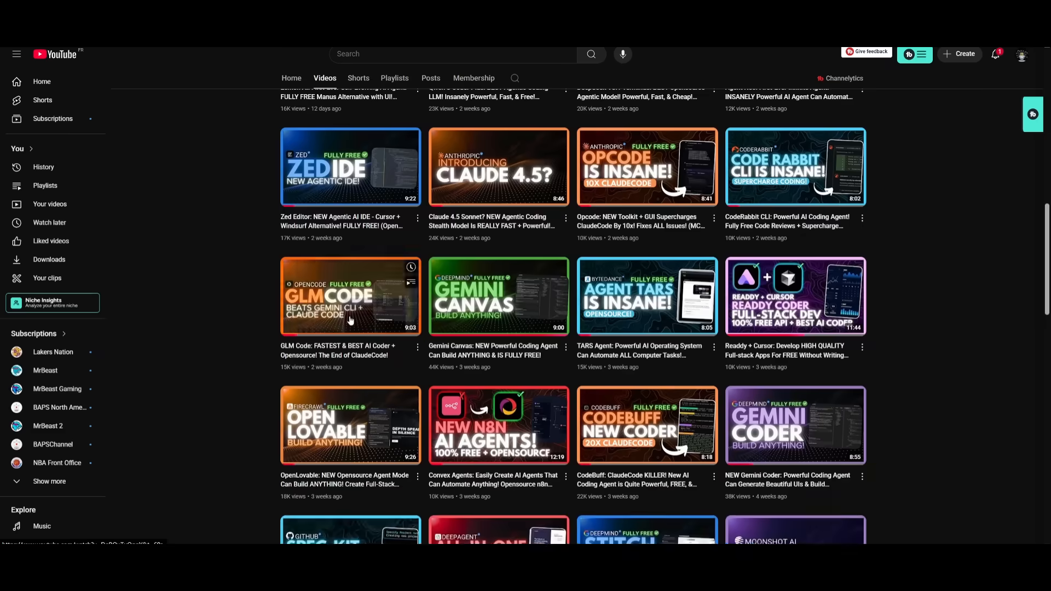
{"action": "scroll", "scroll_direction": "down", "scroll_amount": 3}
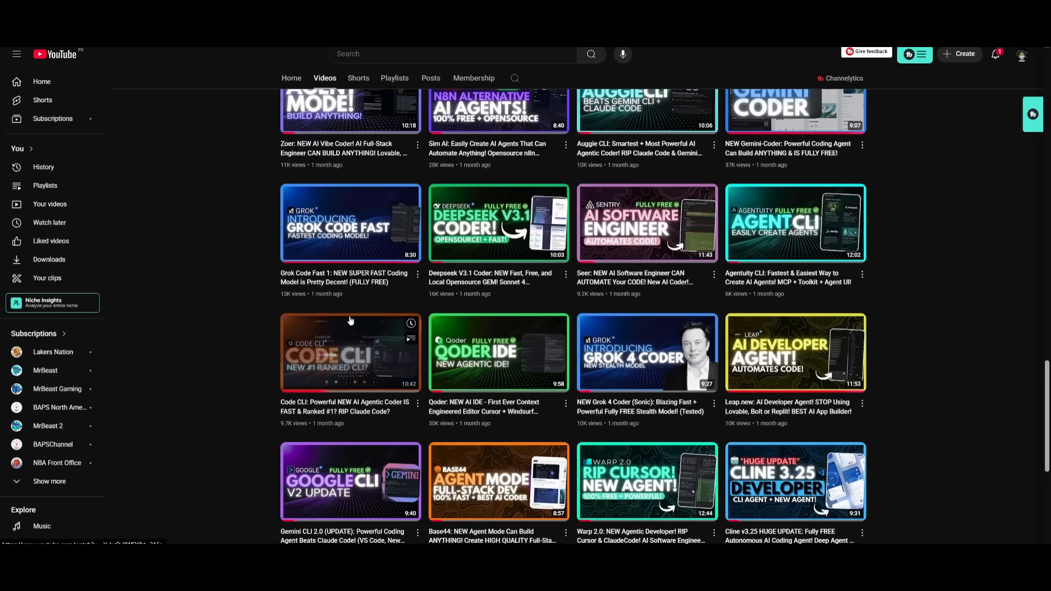
{"action": "scroll", "scroll_direction": "down", "scroll_amount": 3}
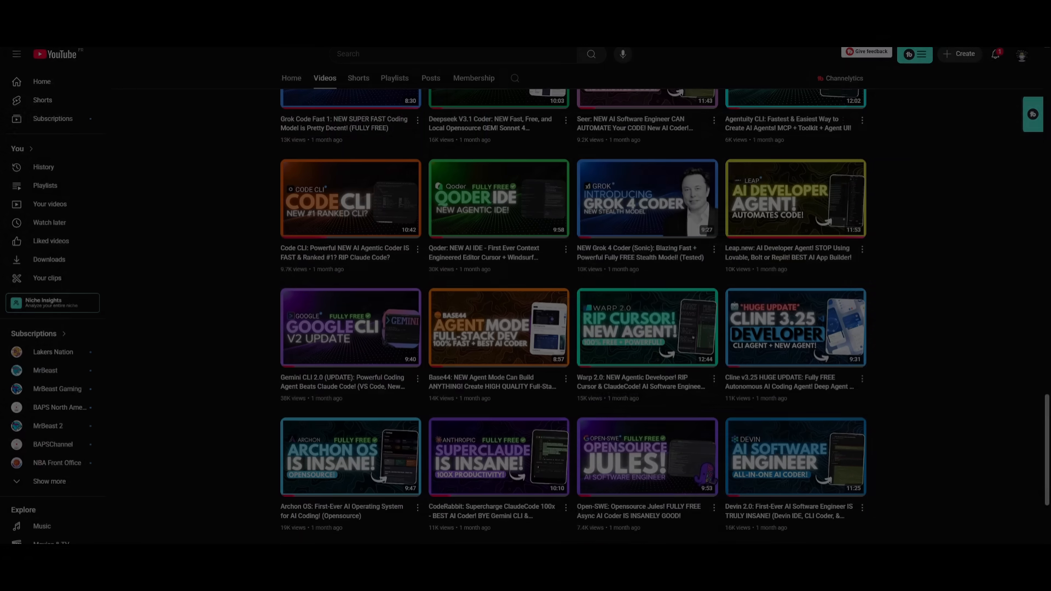